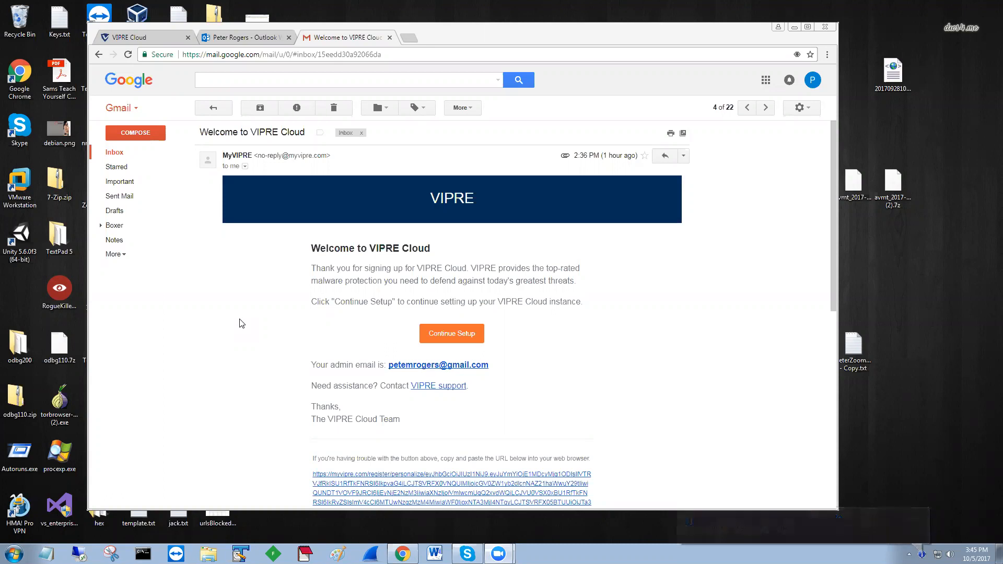
mouse_move(648, 384)
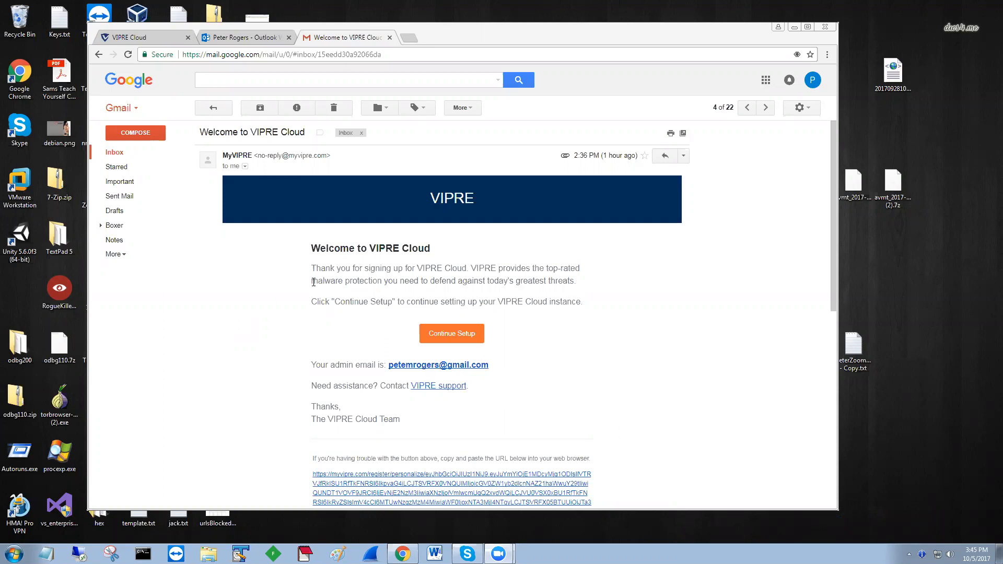
mouse_move(350, 367)
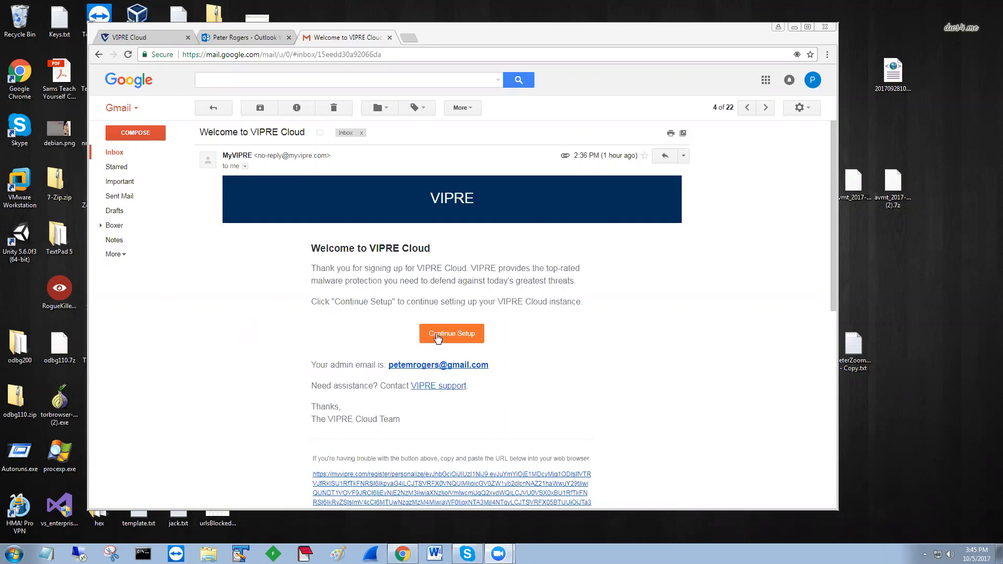
Follow the Continue Setup link in the VIPRE Cloud welcome email.
click(451, 333)
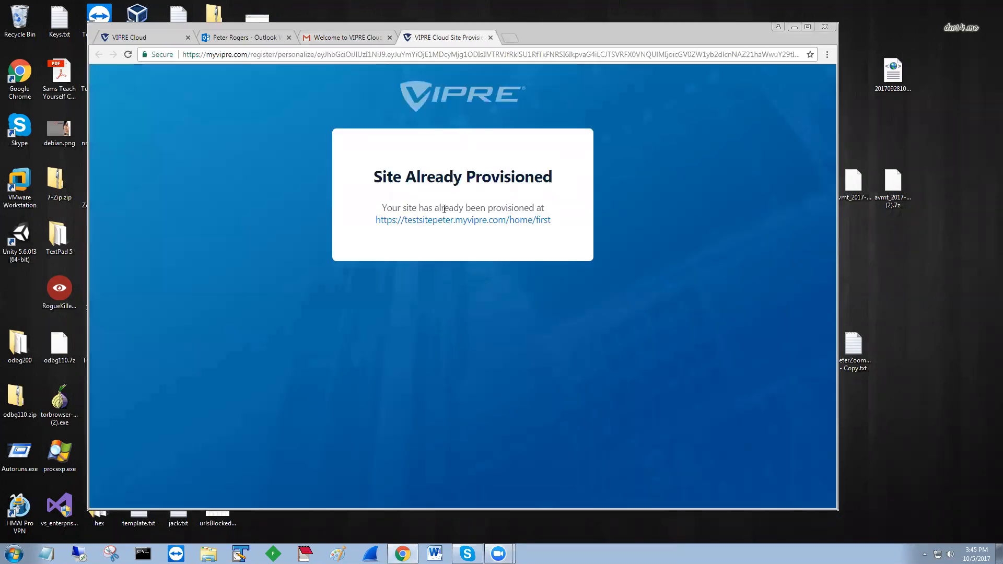
Enter the provisioned VIPRE Cloud site and choose Deploy Agents from the welcome dialog.
click(463, 220)
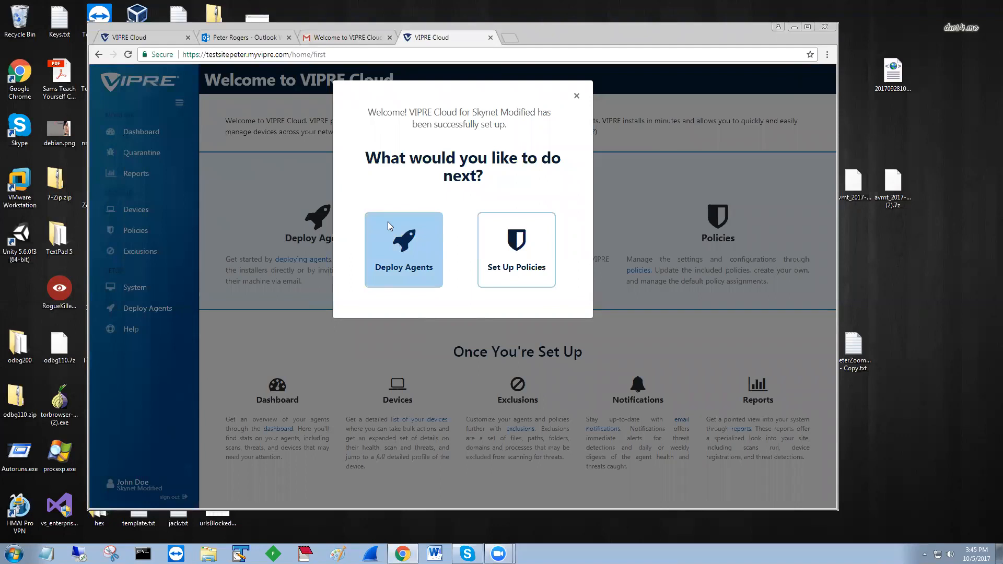
click(404, 250)
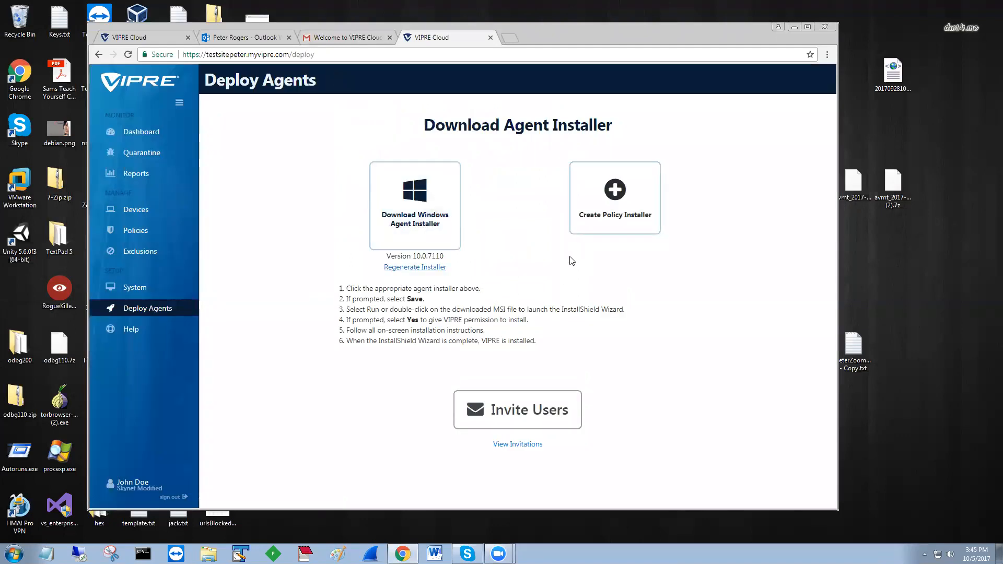
mouse_move(529, 425)
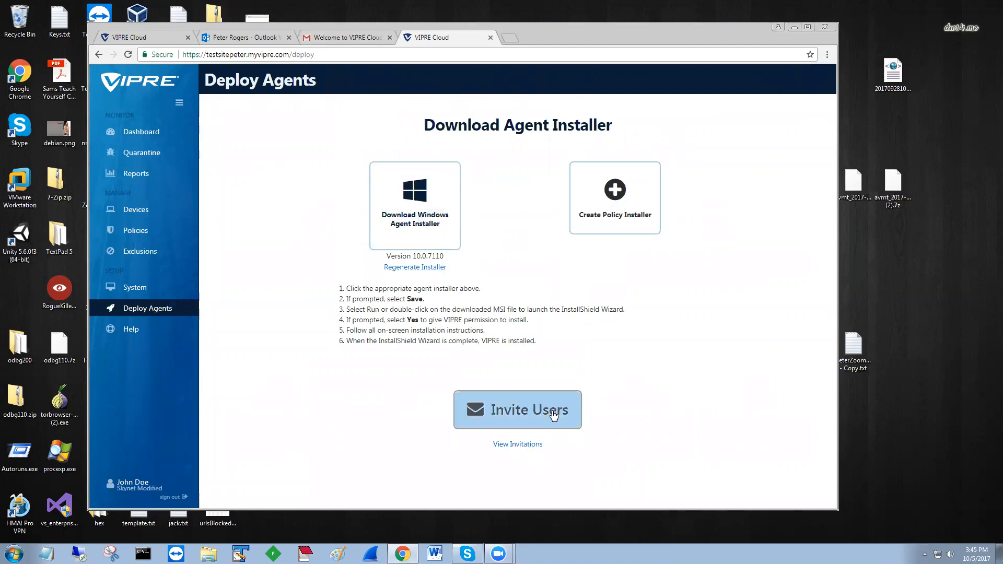
mouse_move(517, 448)
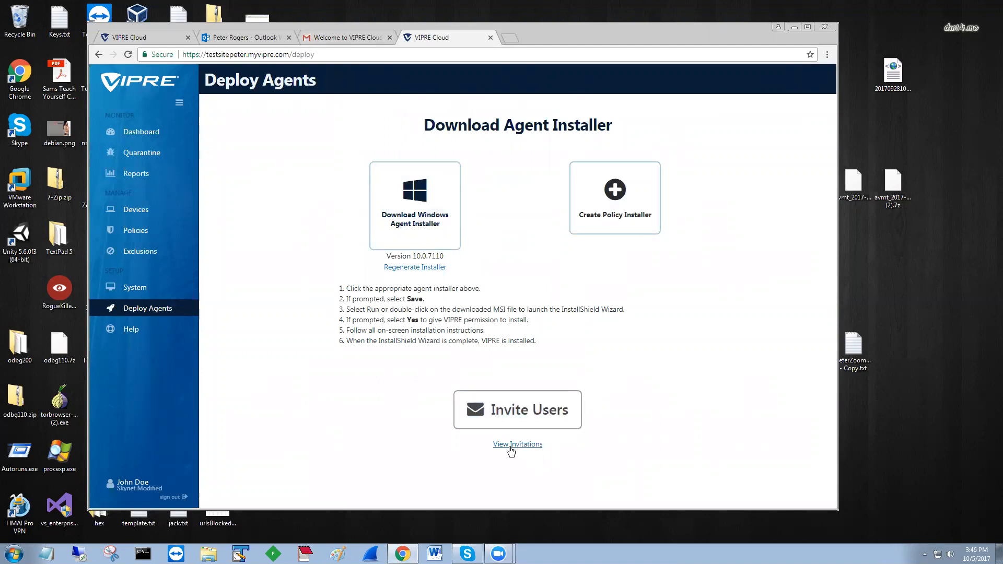
mouse_move(648, 331)
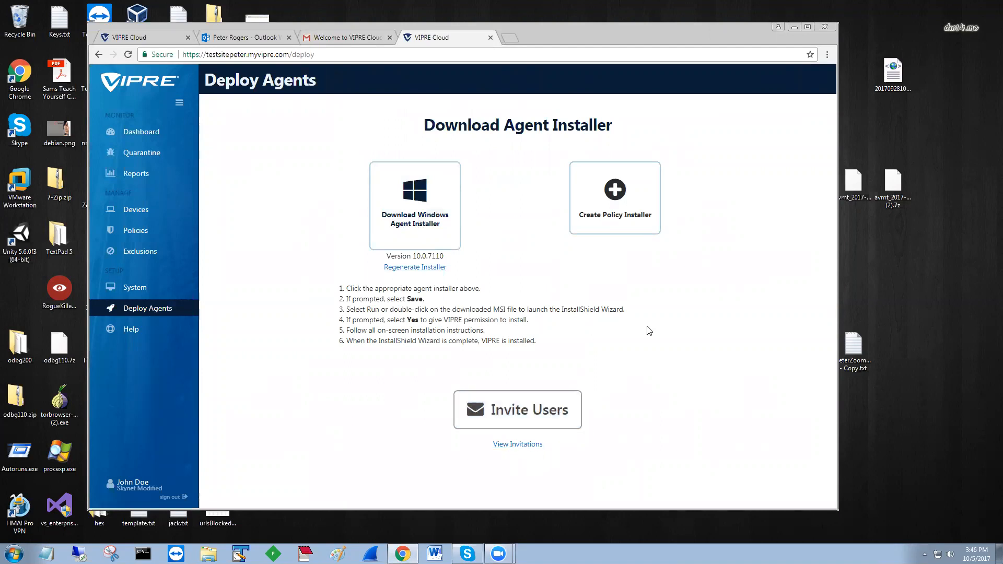
mouse_move(548, 287)
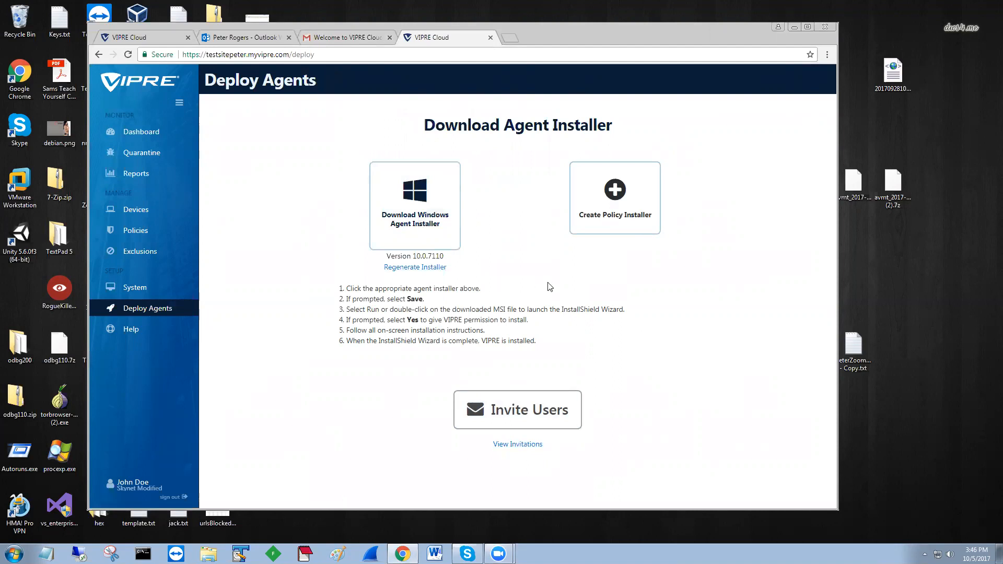
mouse_move(552, 268)
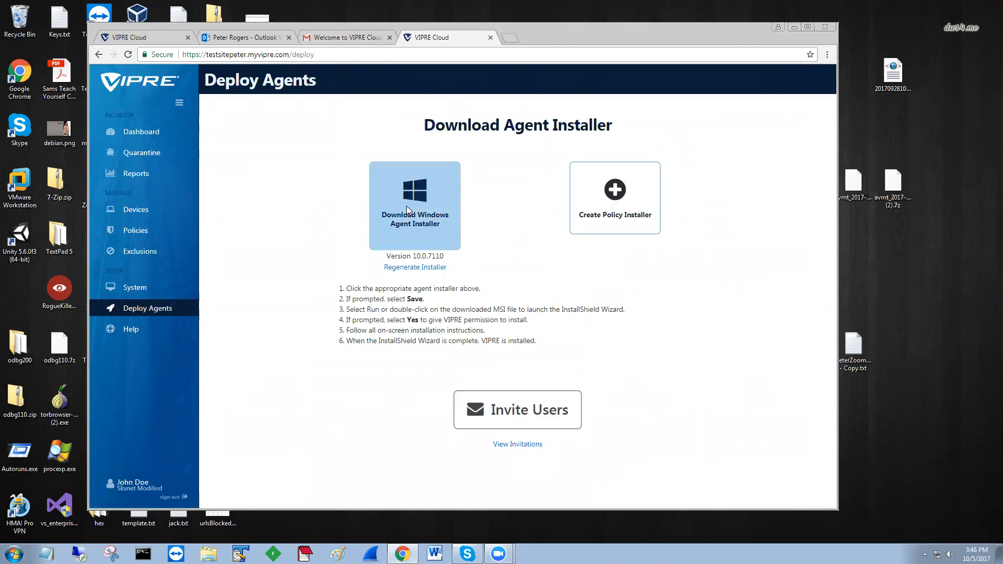
Download the Windows agent MSI, launch it, and accept the license terms to begin installing.
click(414, 205)
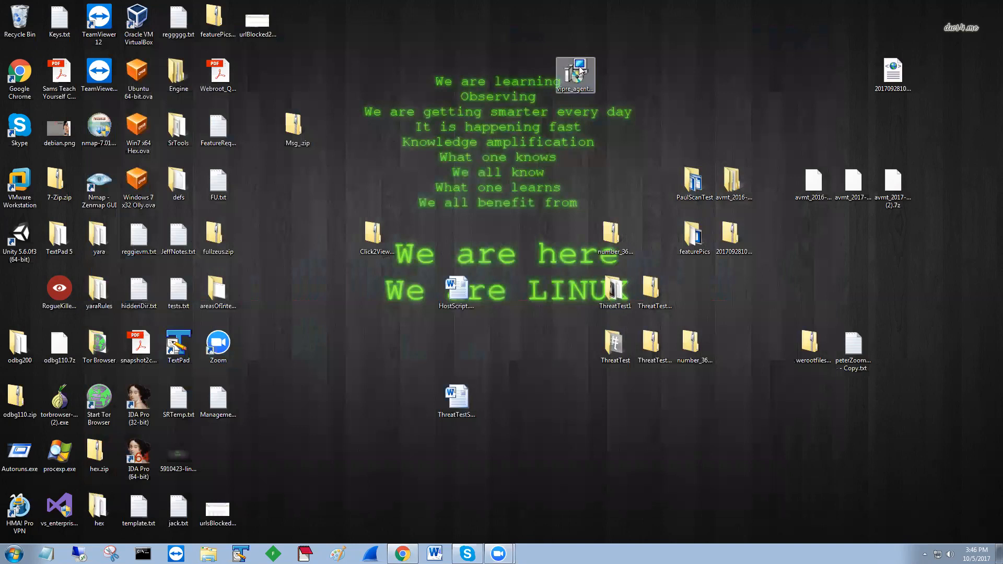
double_click(574, 74)
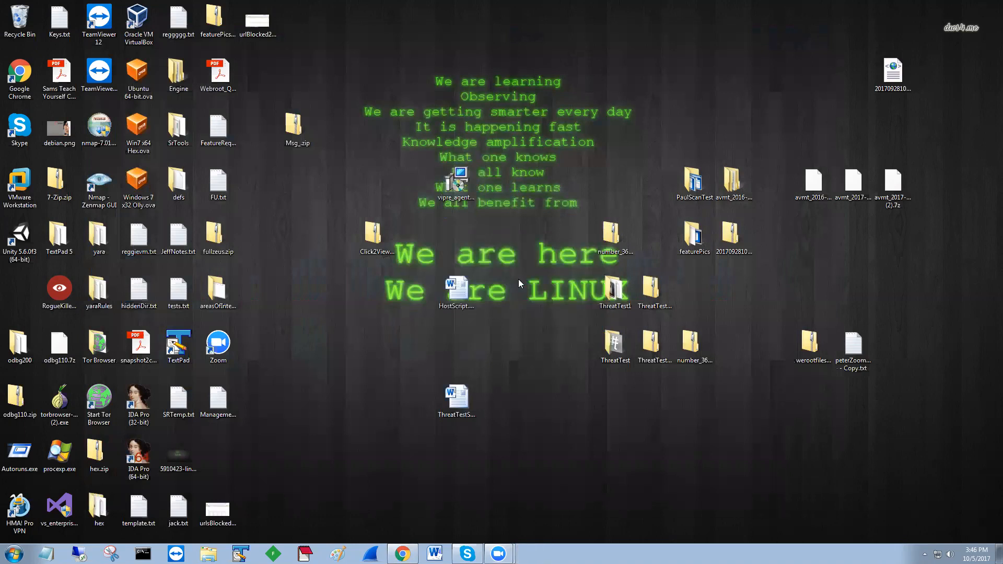
double_click(453, 179)
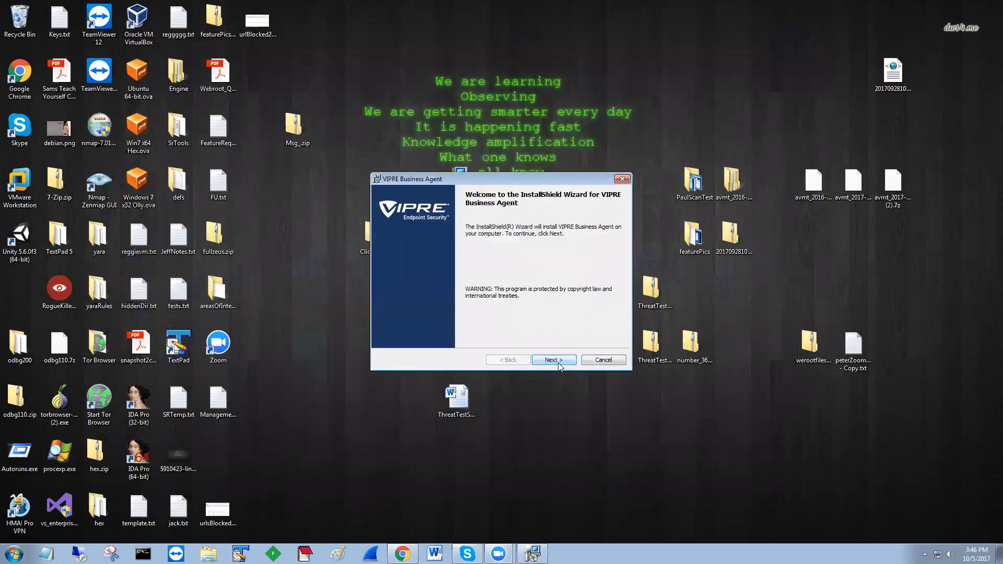
click(553, 360)
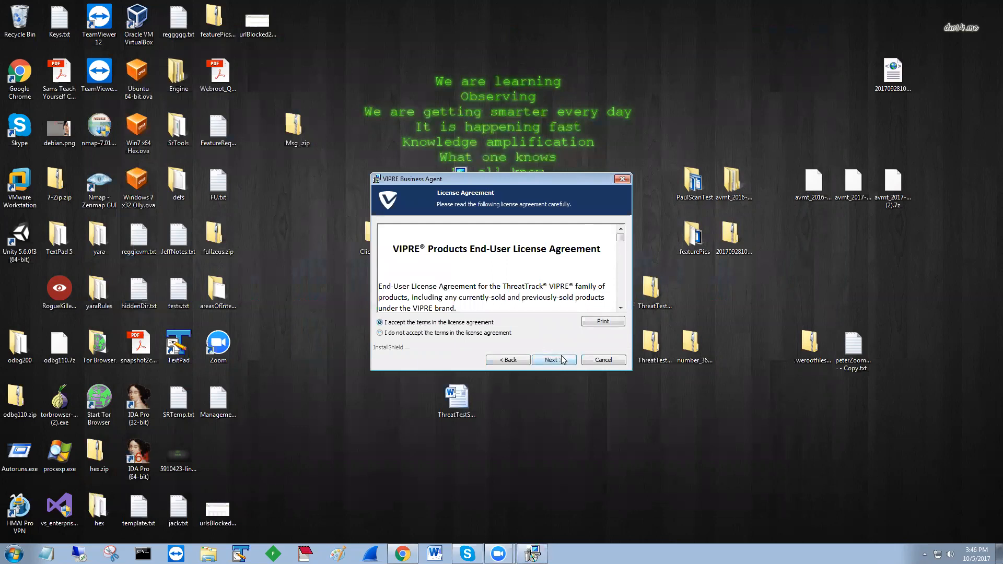
click(552, 360)
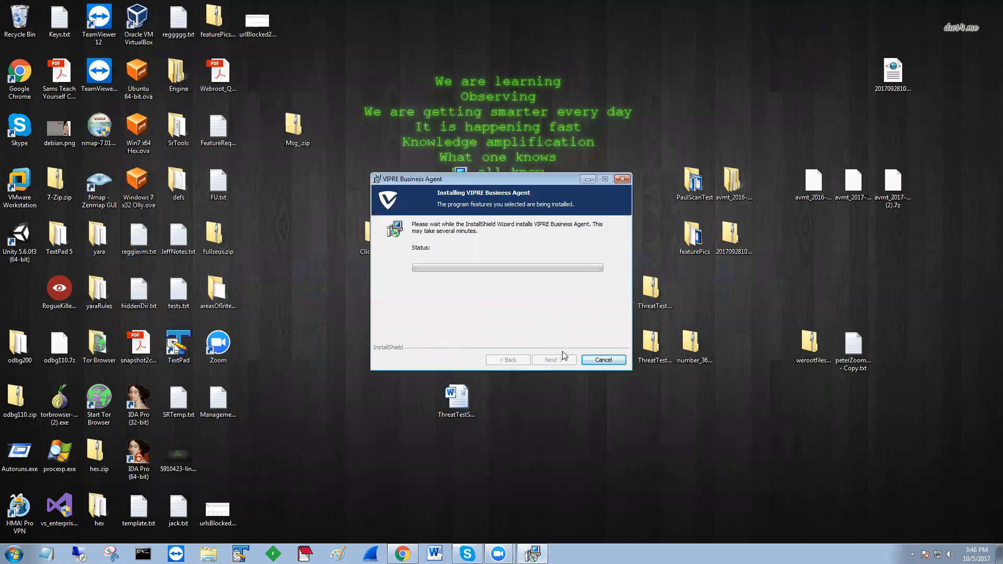
mouse_move(479, 180)
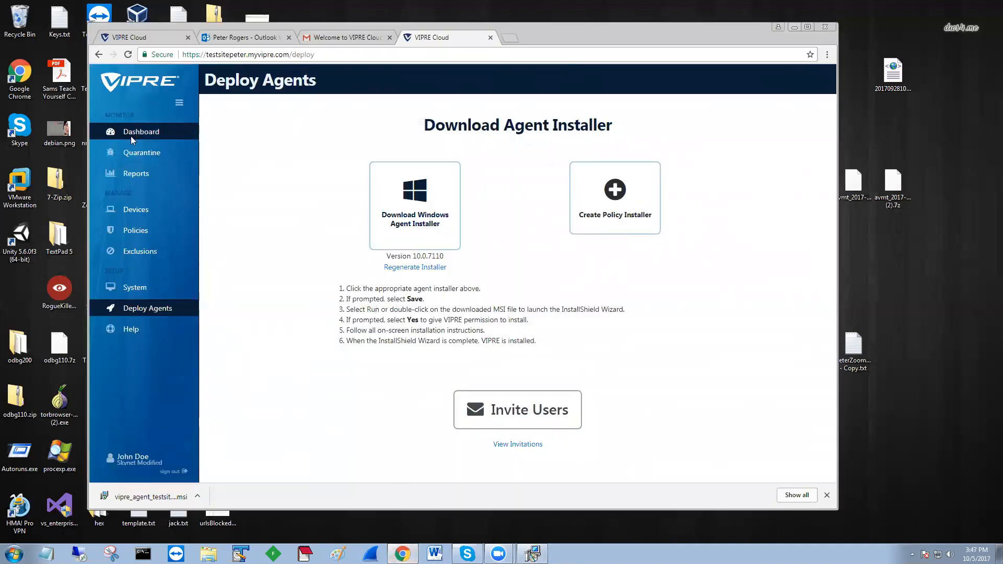
Check the Devices list via the Dashboard, confirming no devices have registered yet.
click(141, 131)
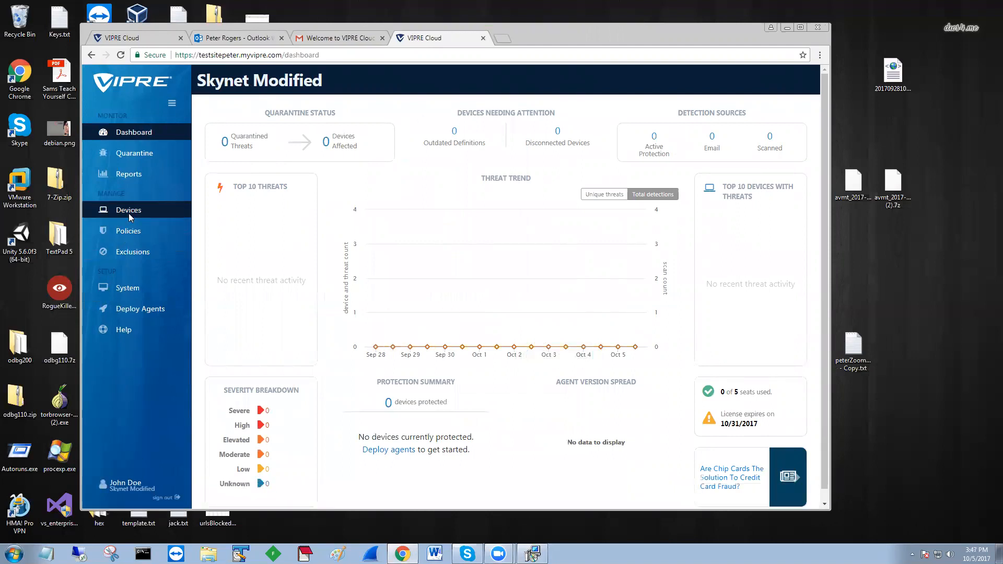
click(128, 210)
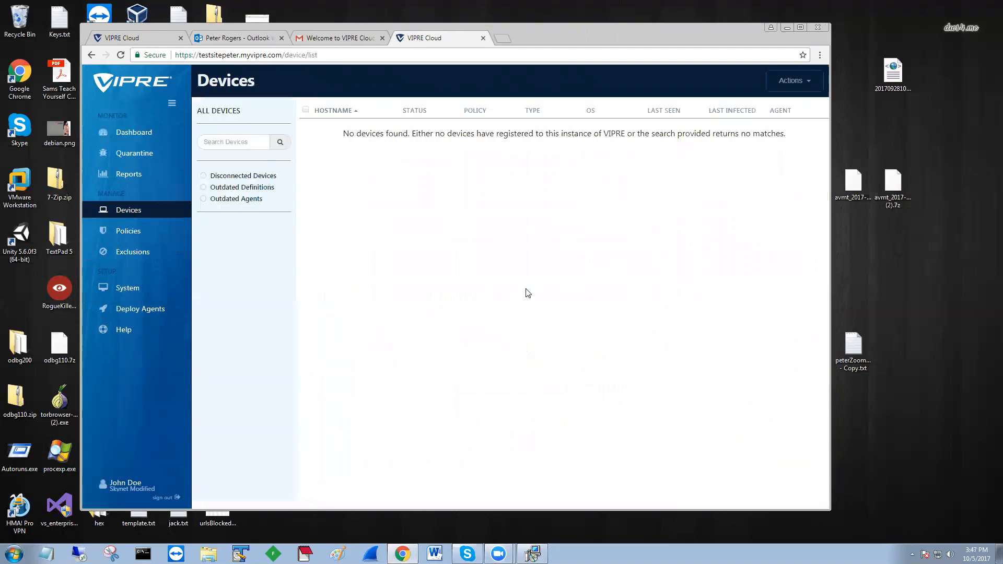
click(134, 131)
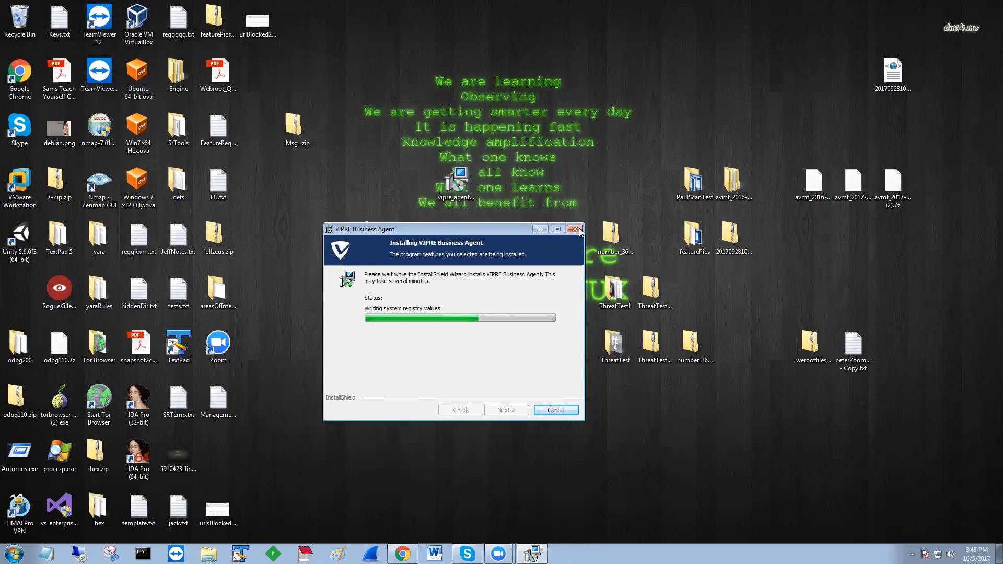
mouse_move(485, 501)
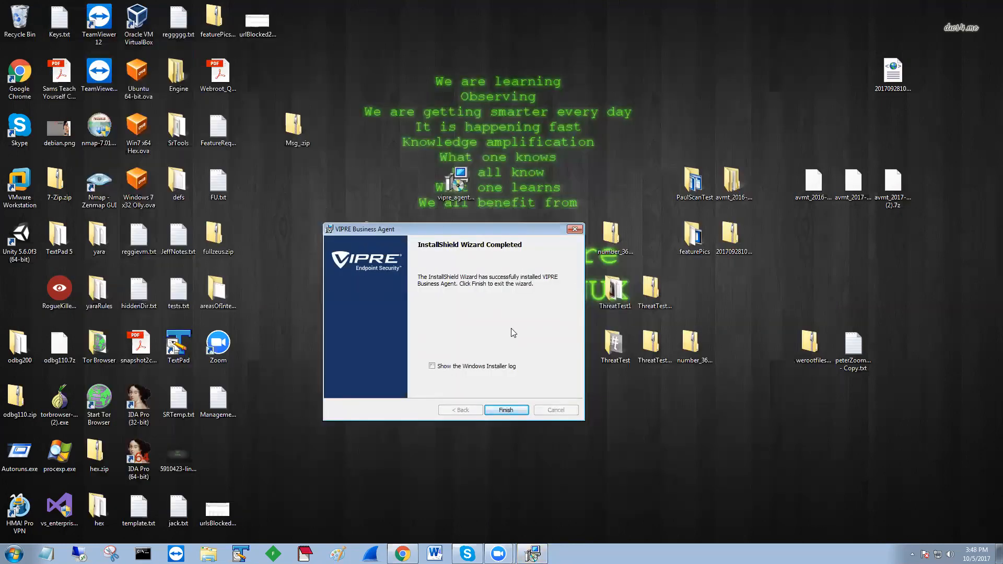
Close the completed VIPRE Business Agent InstallShield Wizard with Finish.
click(505, 410)
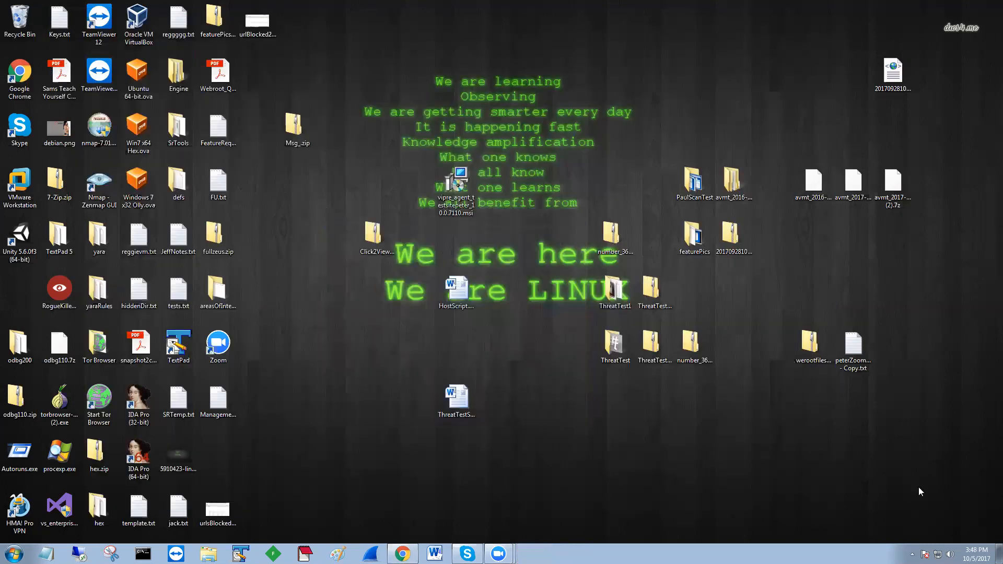
mouse_move(451, 534)
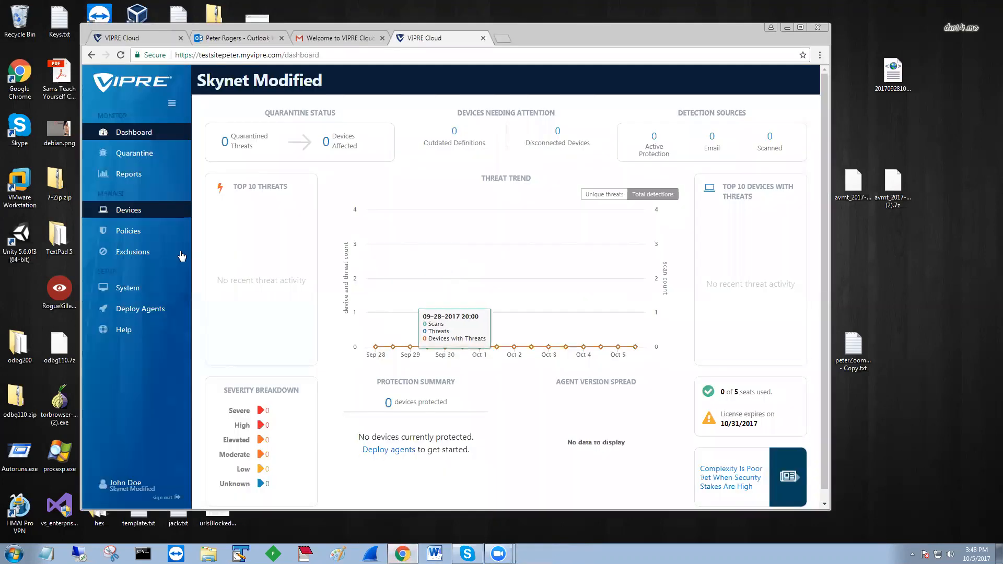
Open the Devices page to see workstation IS33U-PC with agent 10.0.6151.0.
click(128, 210)
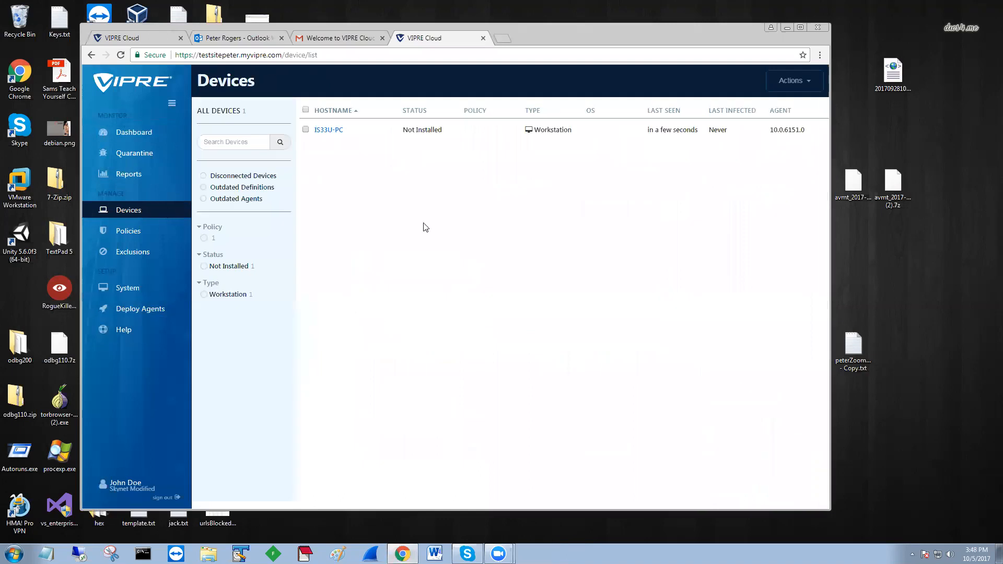
mouse_move(352, 141)
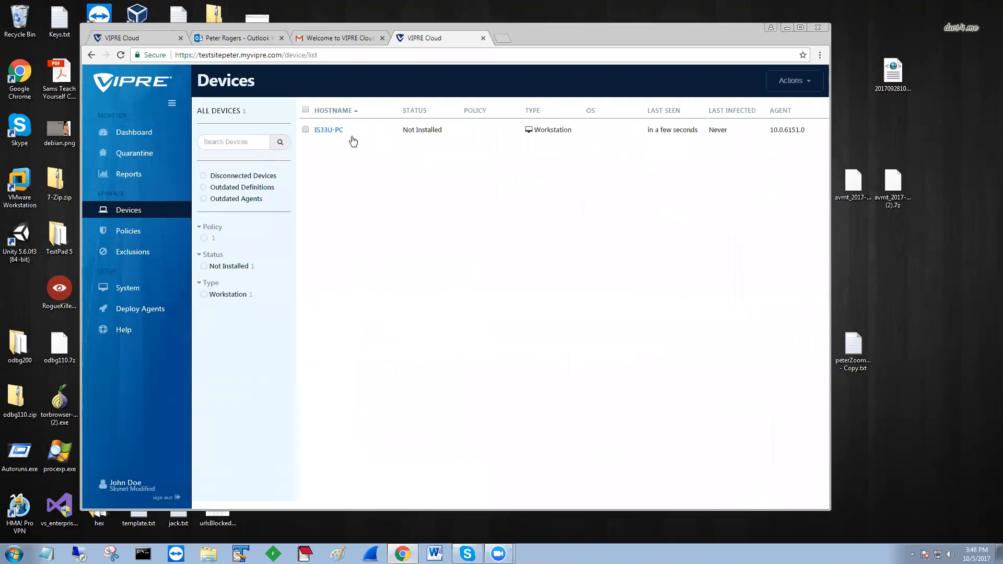
mouse_move(323, 141)
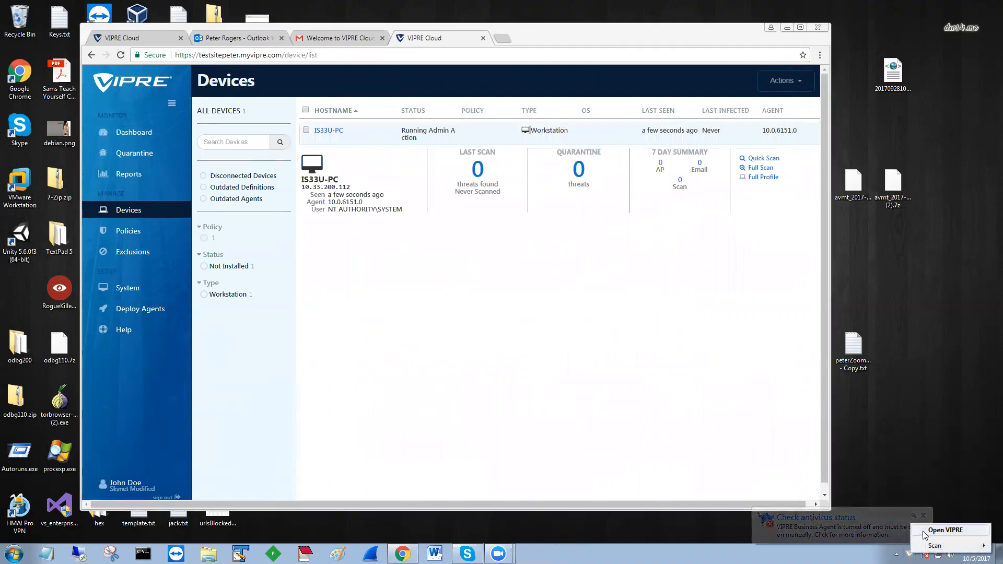
Open the VIPRE agent overview, place it beside the browser, and start a definitions update.
click(944, 530)
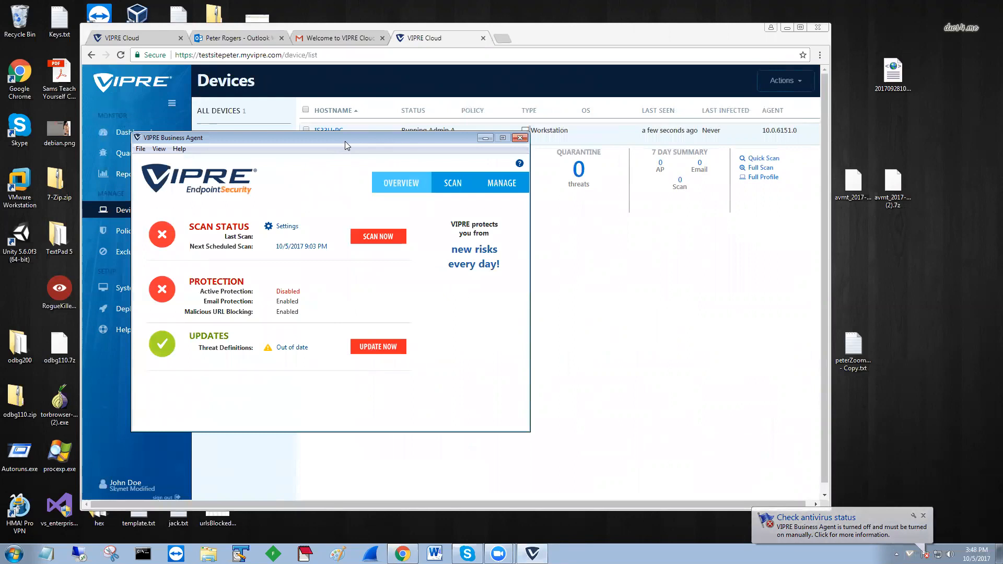
drag(345, 145, 717, 250)
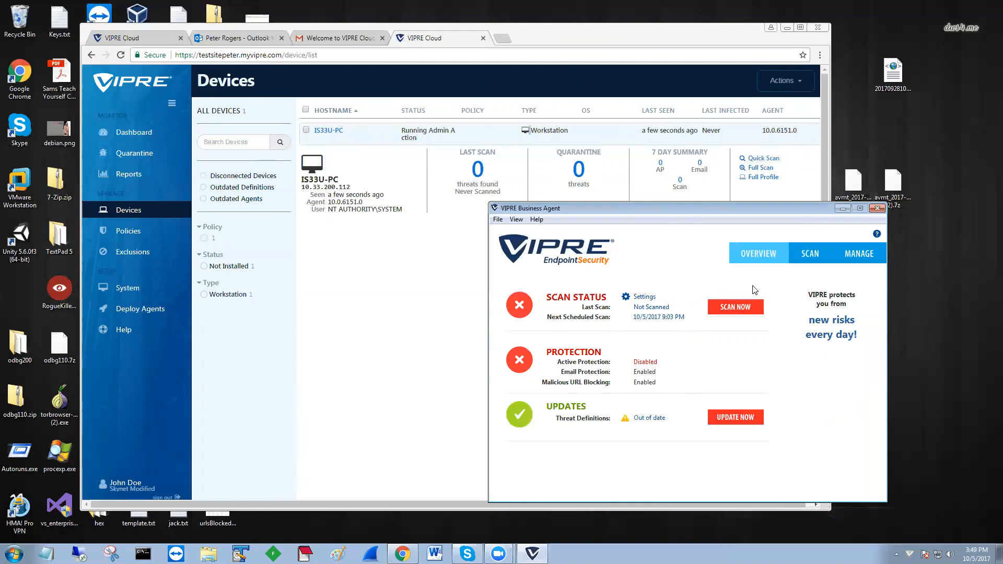
mouse_move(616, 362)
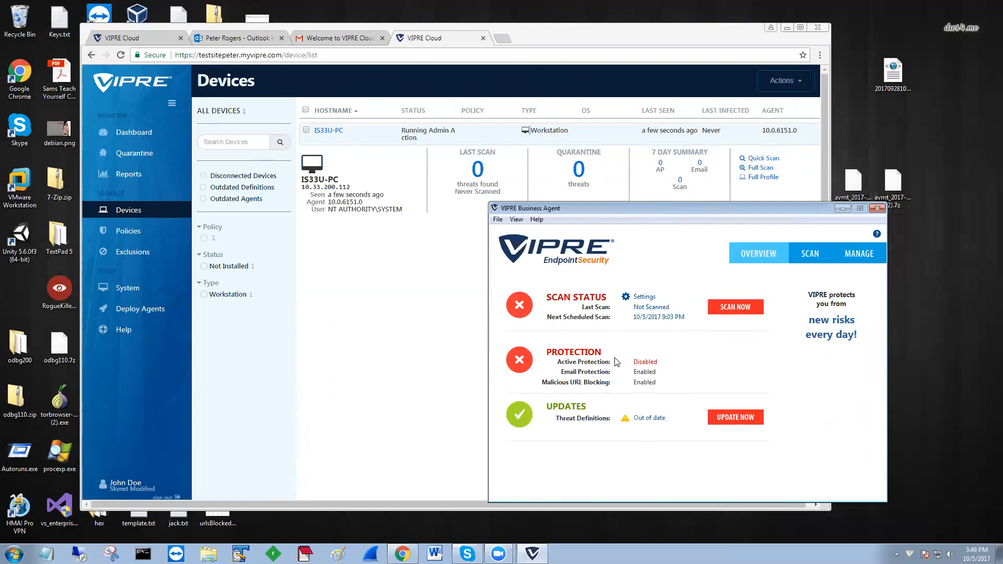
mouse_move(712, 404)
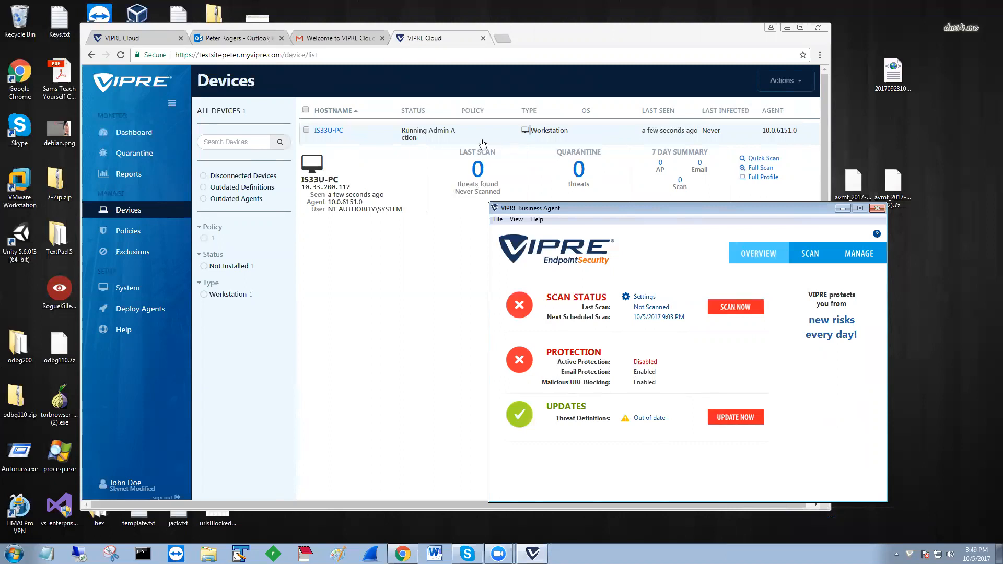
click(734, 417)
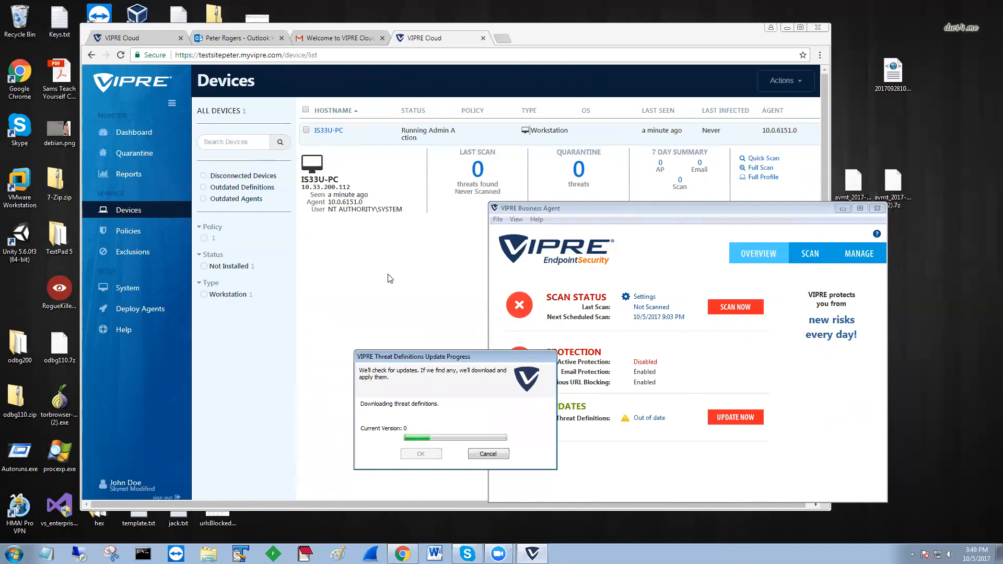
mouse_move(424, 363)
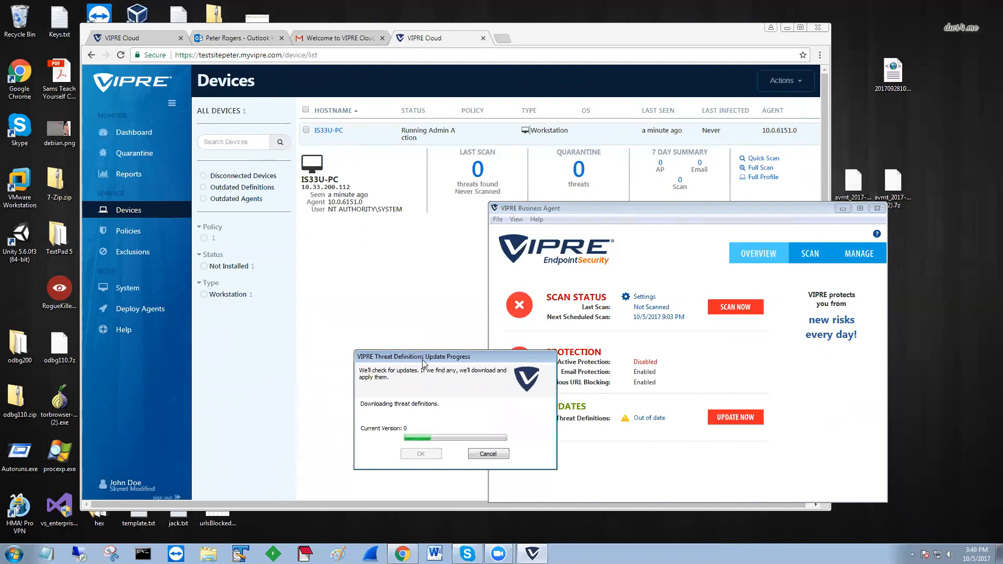
Move the Threat Definitions Update Progress window aside while definitions download.
drag(422, 356, 371, 298)
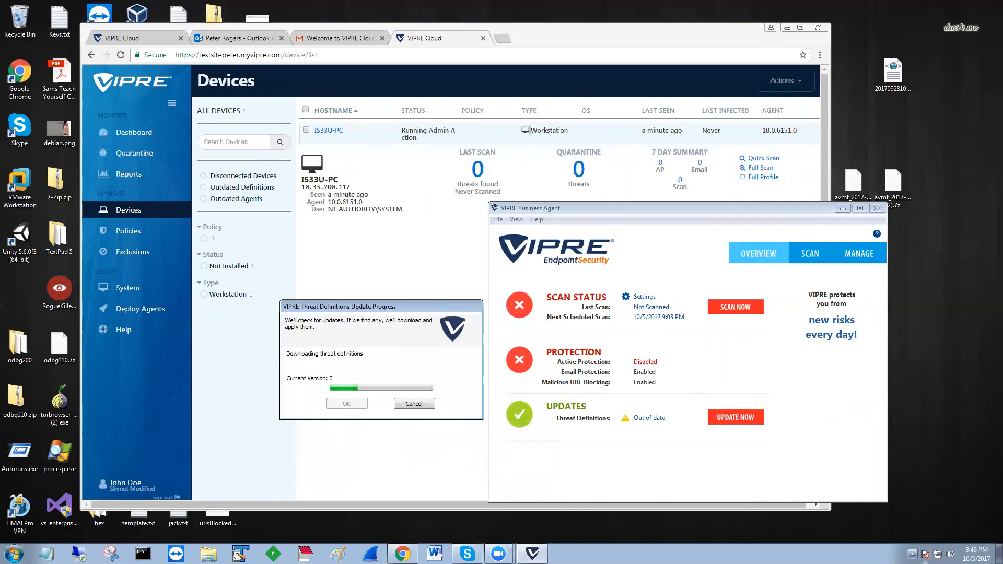
click(914, 554)
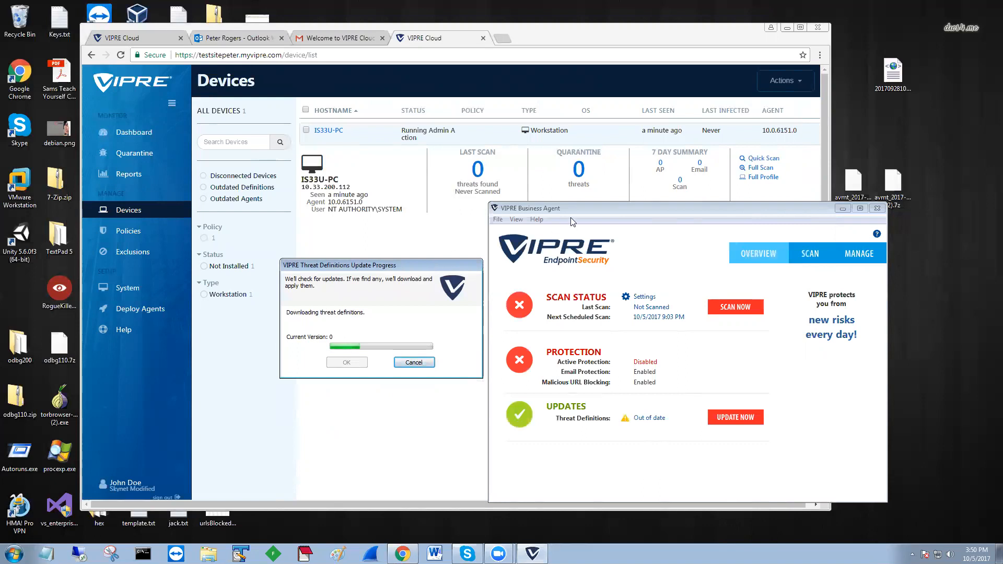
mouse_move(317, 283)
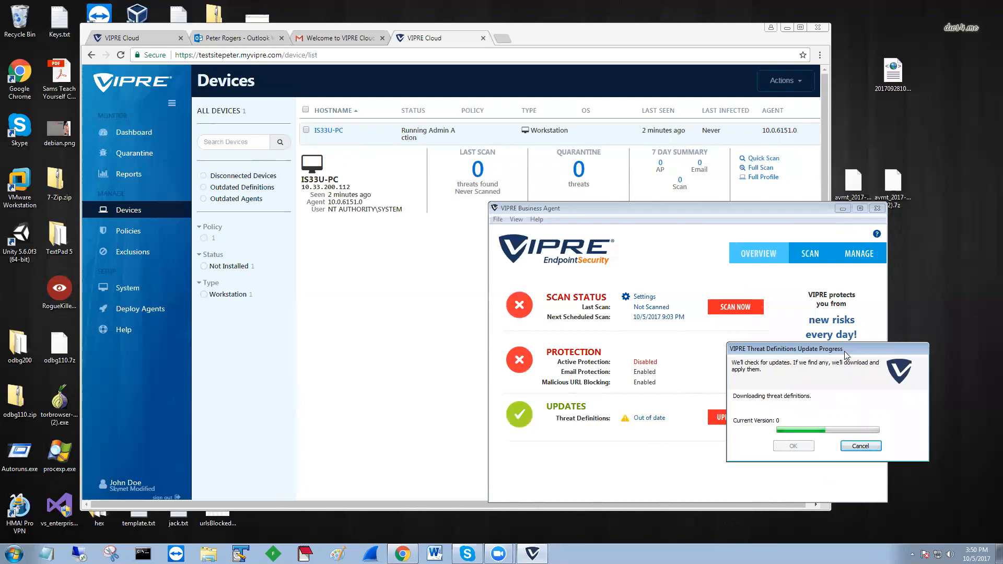
Drag the update progress window toward the top-right, clear of the agent overview.
drag(786, 349, 812, 302)
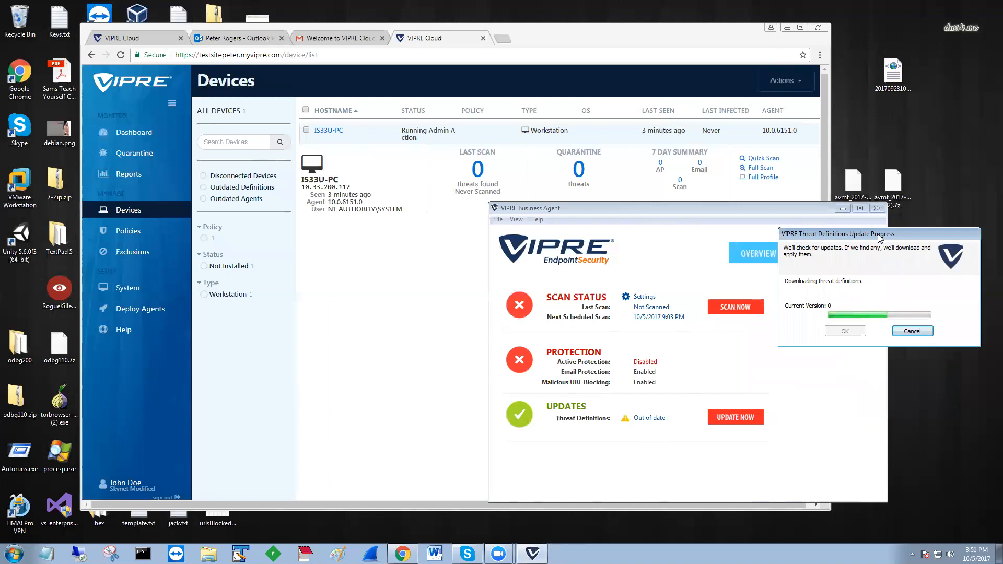
mouse_move(283, 235)
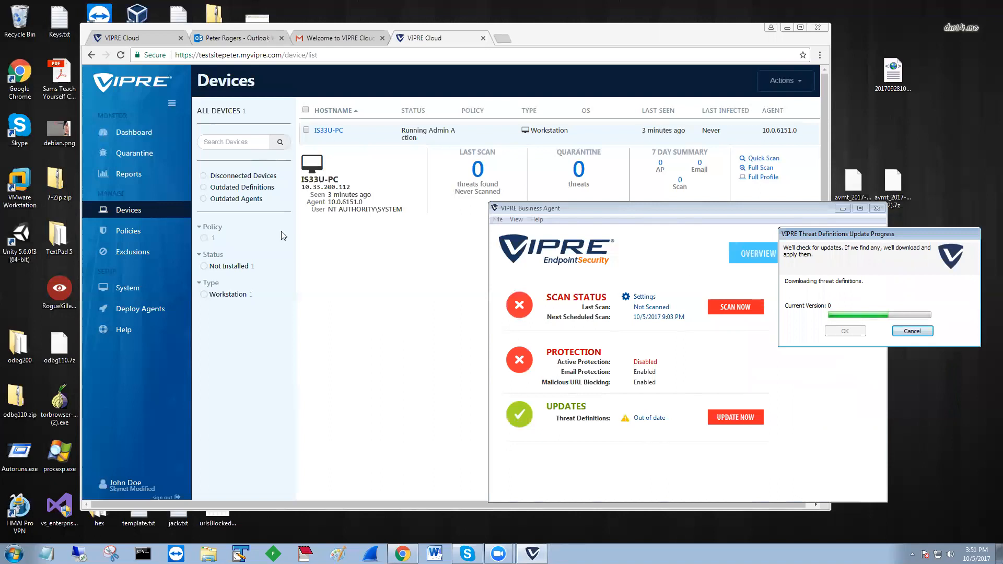
mouse_move(293, 254)
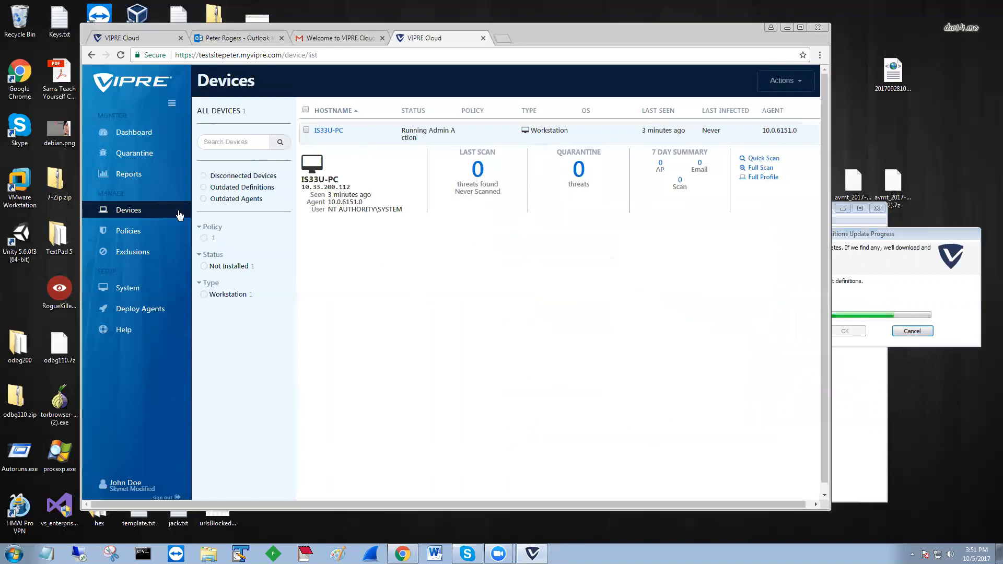
On the Policies page, start Add Policy and enter 'test' as the name.
click(128, 231)
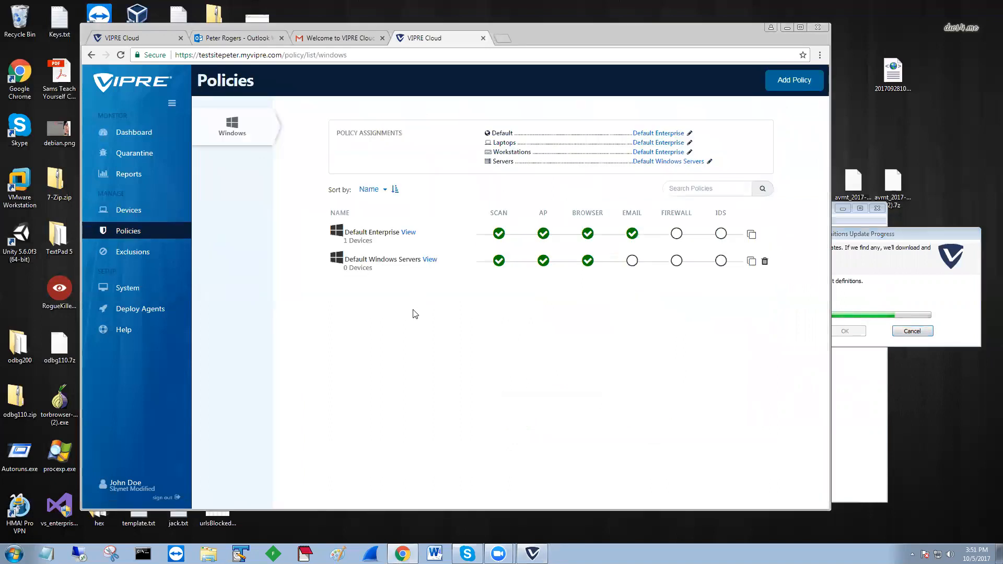
mouse_move(421, 328)
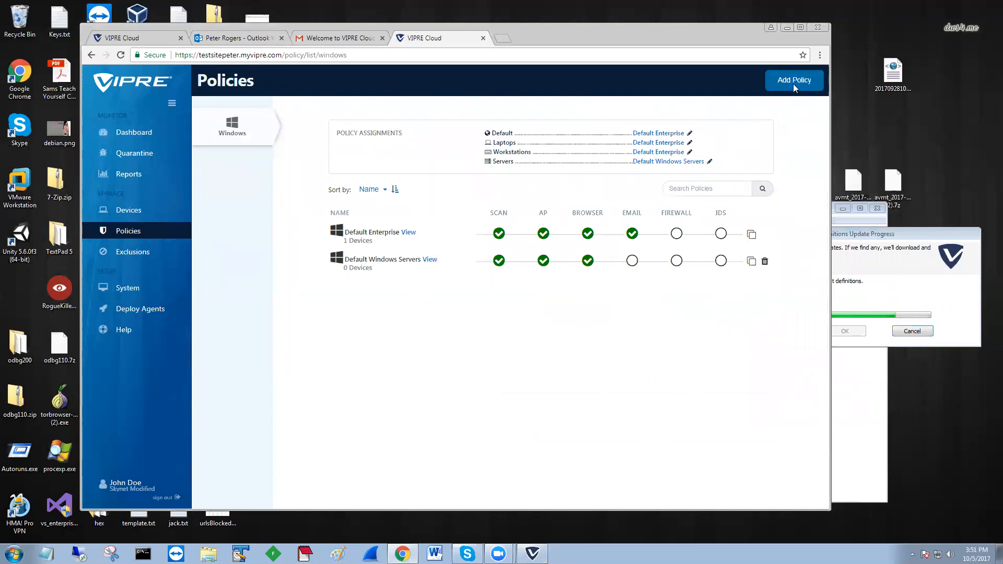
click(795, 80)
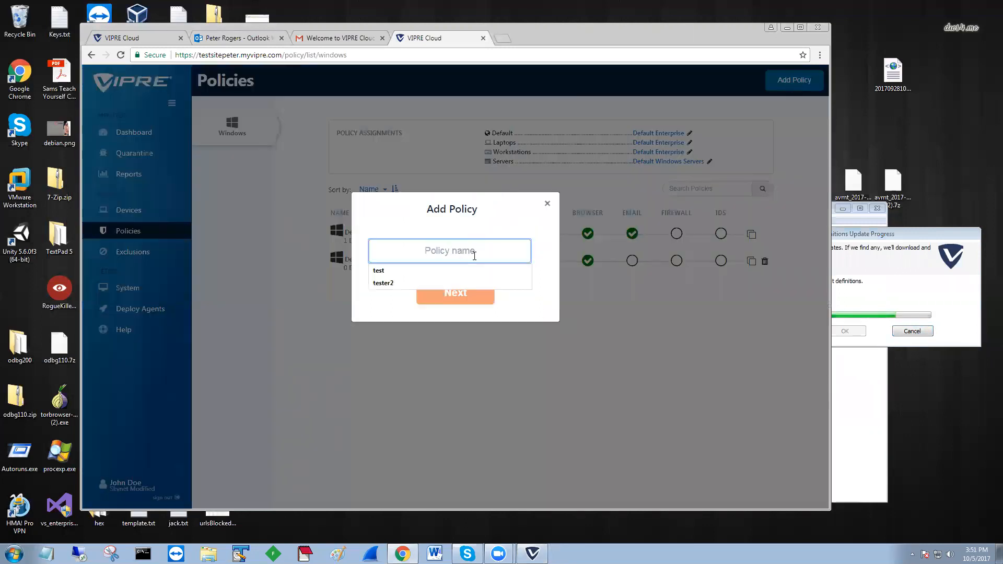
text(test)
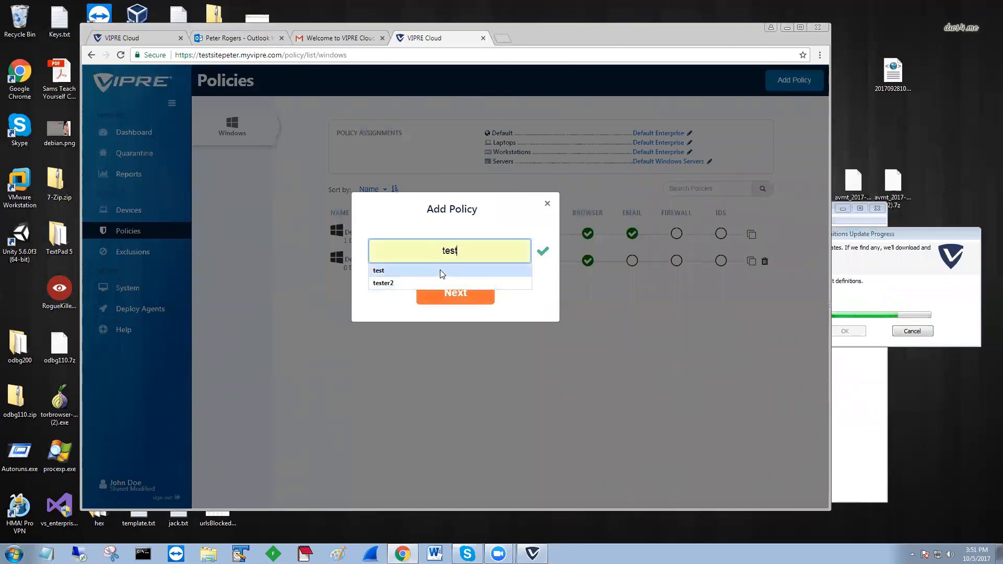
click(379, 271)
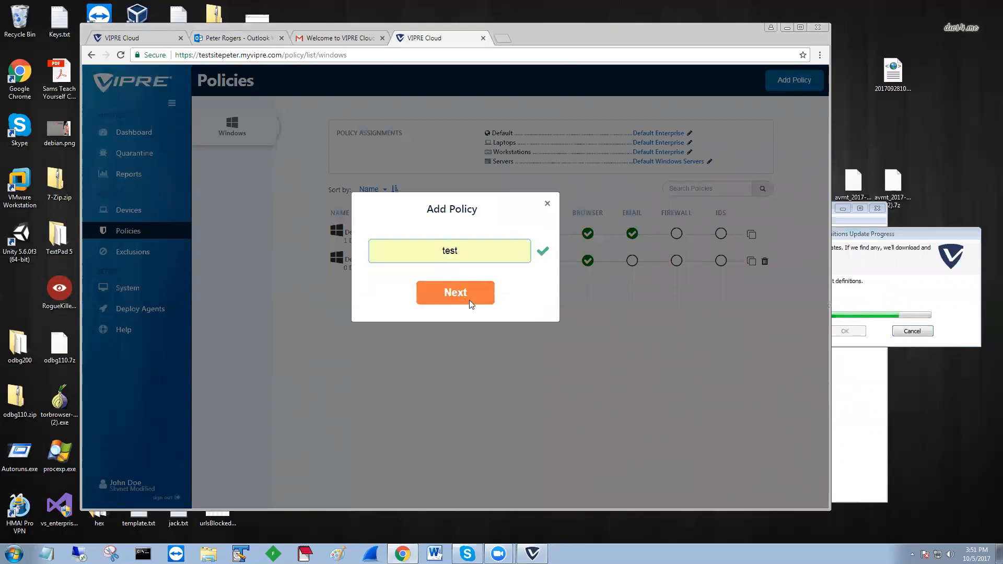
Review the test policy's Scanning, Active Protection, Threat Handling and IDS settings, then create it.
click(455, 293)
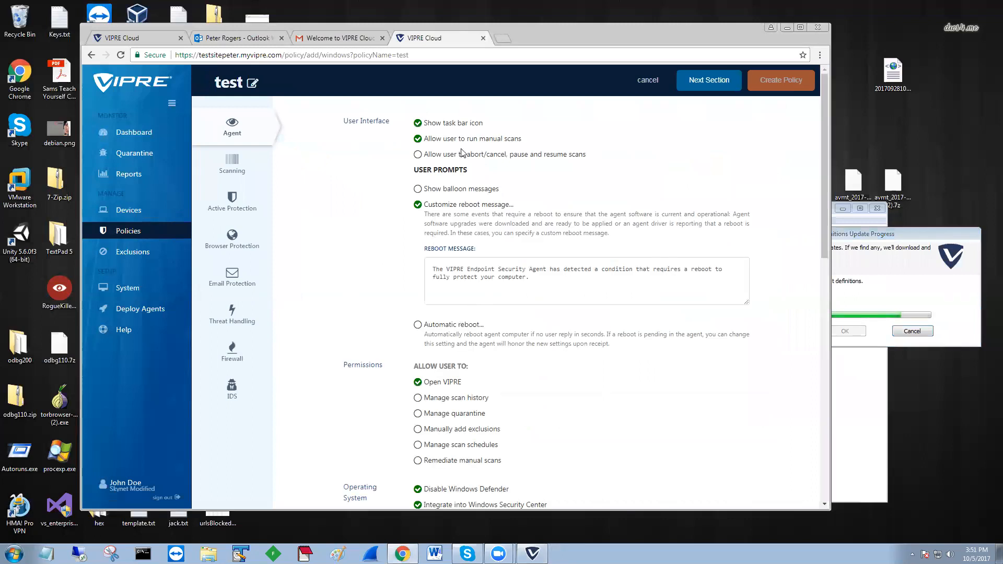
scroll(down, 3)
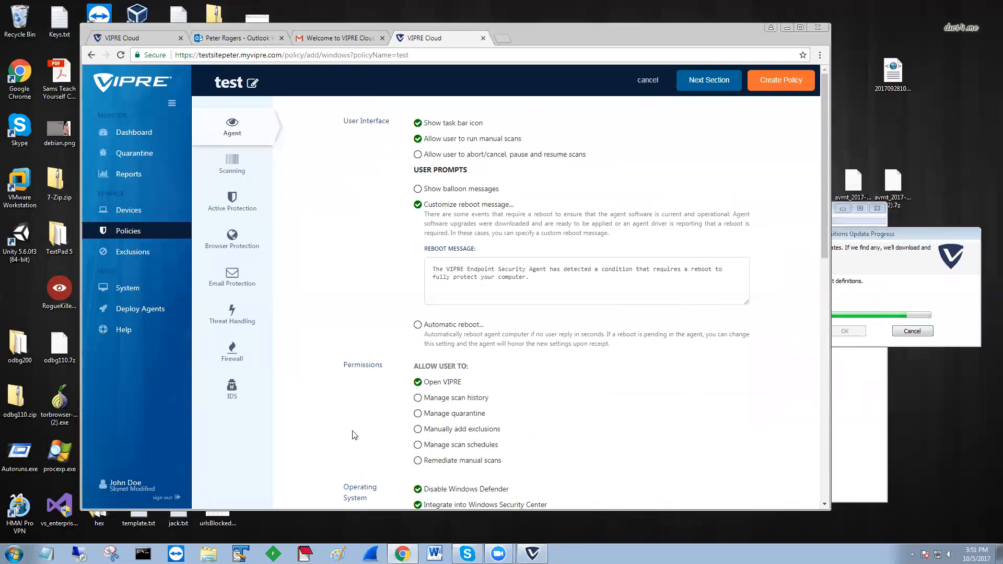
click(232, 163)
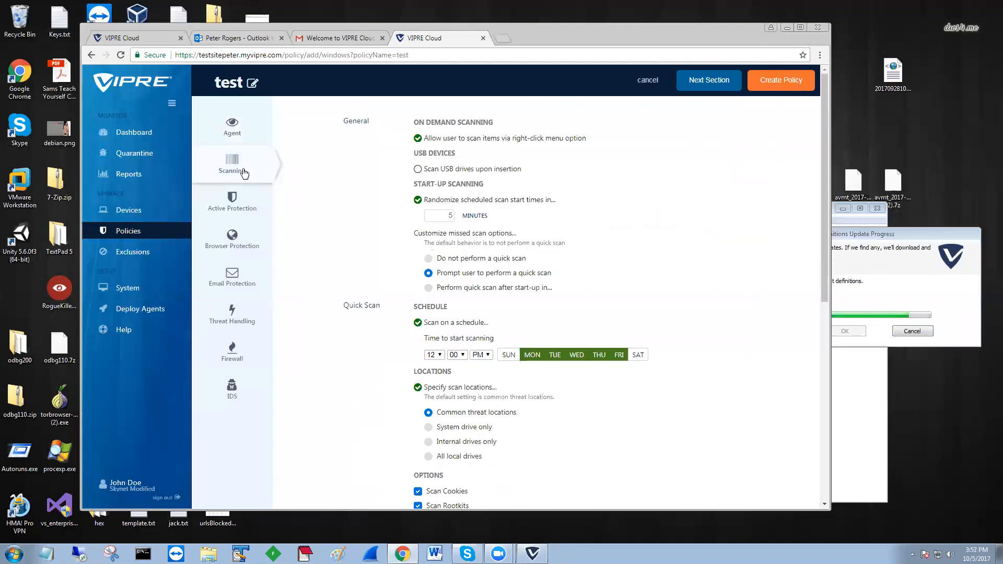
click(231, 202)
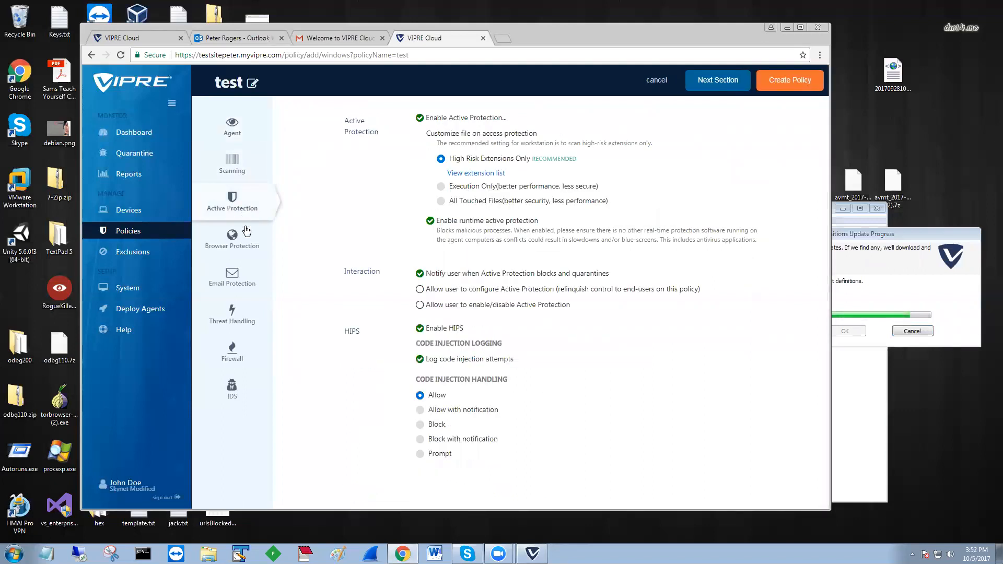
click(232, 314)
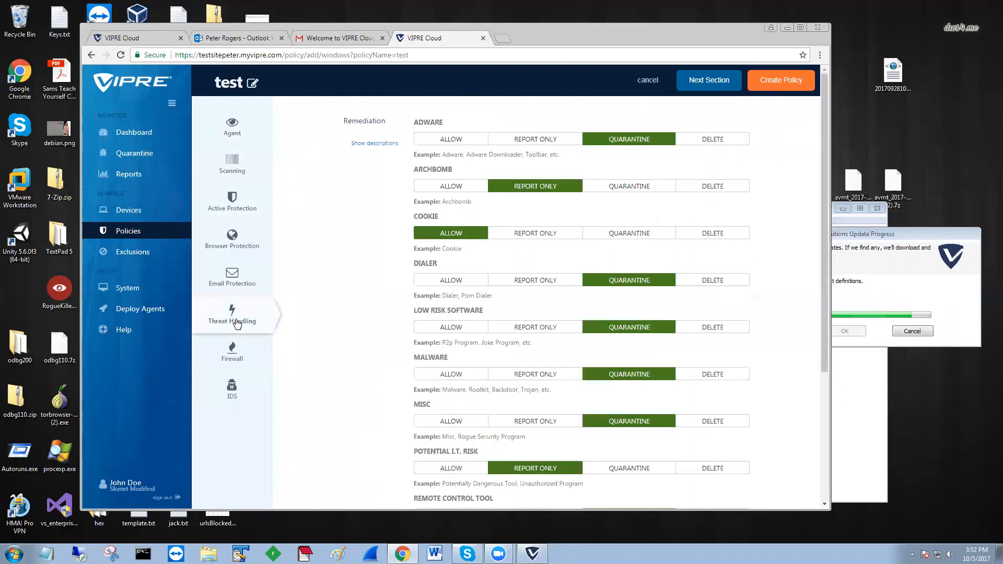
click(232, 388)
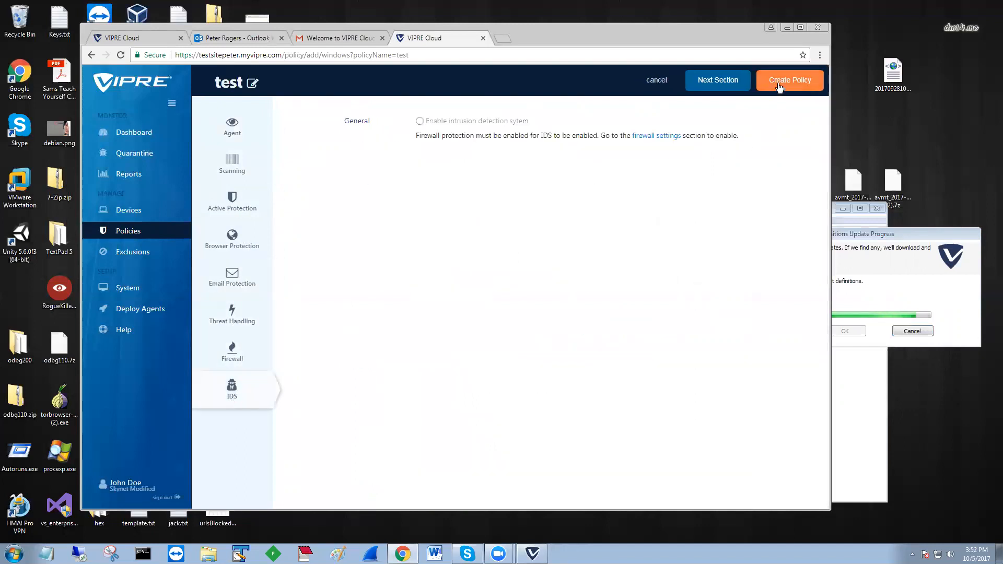
click(790, 79)
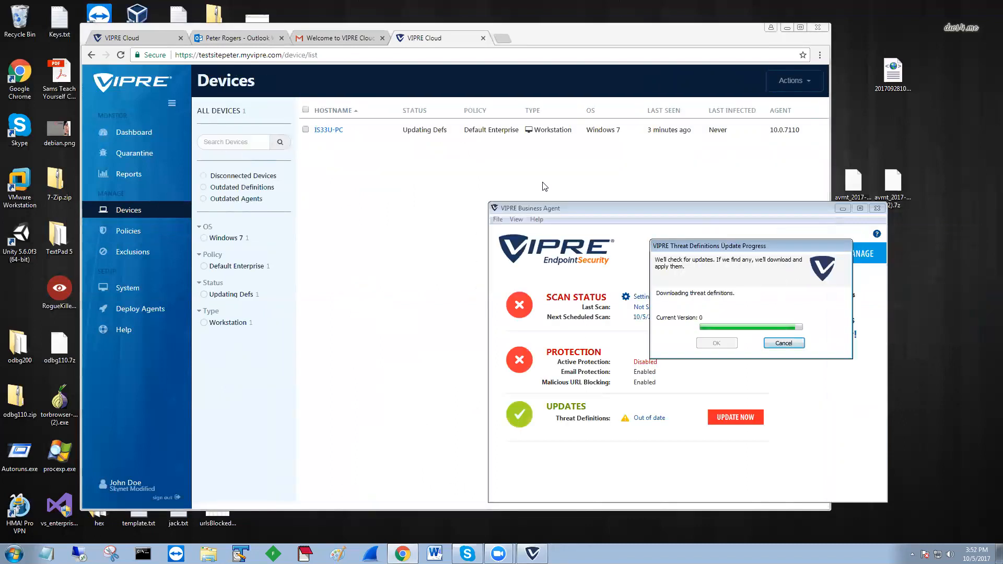
Assign the 'test' policy to IS33U-PC in place of Default Enterprise.
click(328, 129)
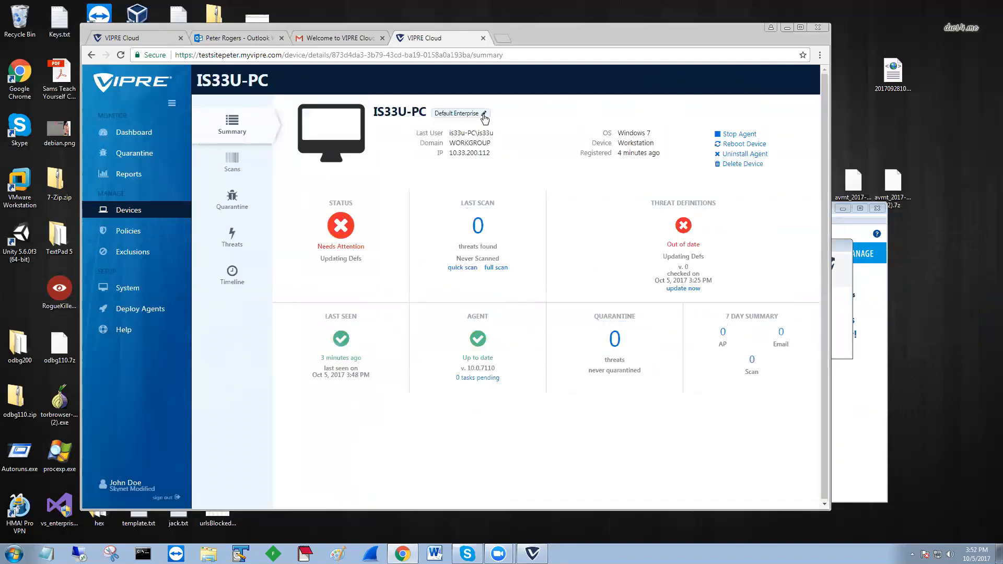
click(484, 114)
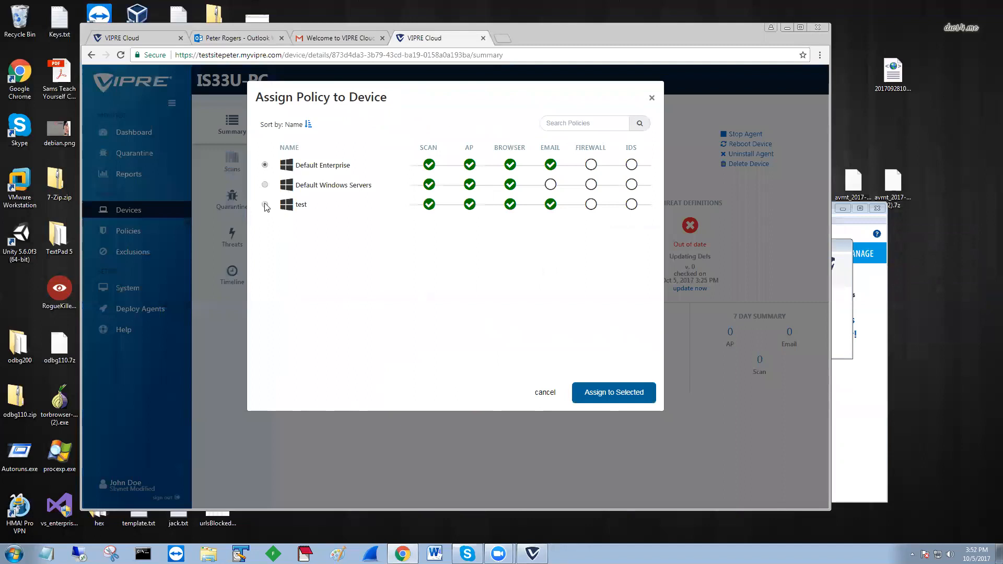
click(612, 393)
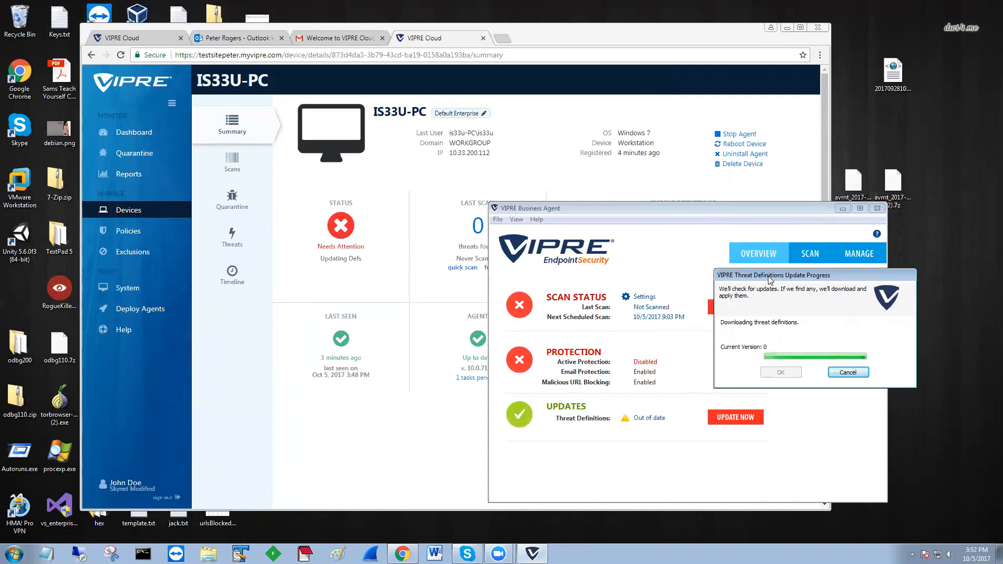
Move the VIPRE Business Agent window aside while definitions keep updating.
drag(767, 275, 793, 344)
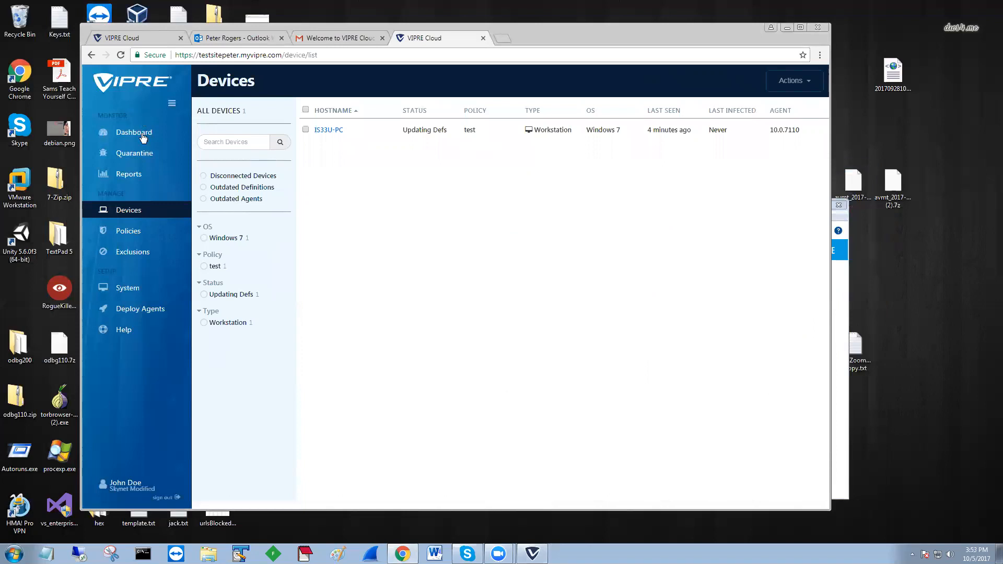
Visit the dashboard, then expand IS33U-PC in Devices to confirm it's Protected.
click(134, 132)
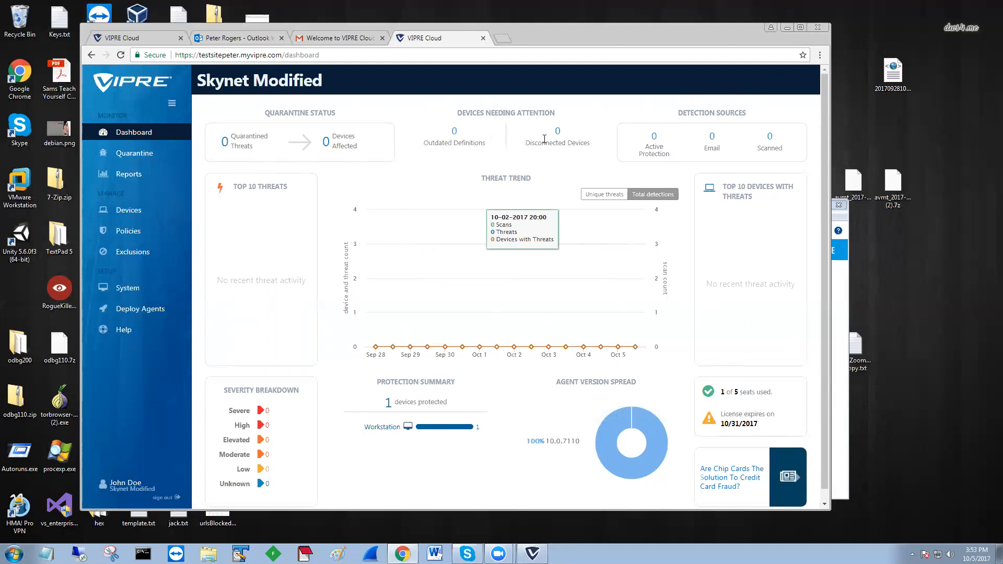
click(129, 210)
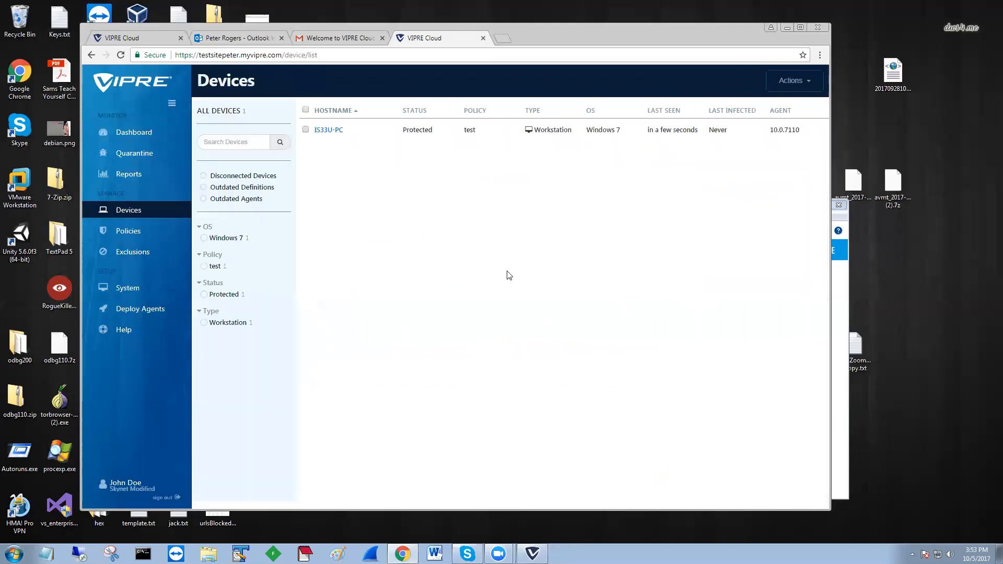
click(328, 130)
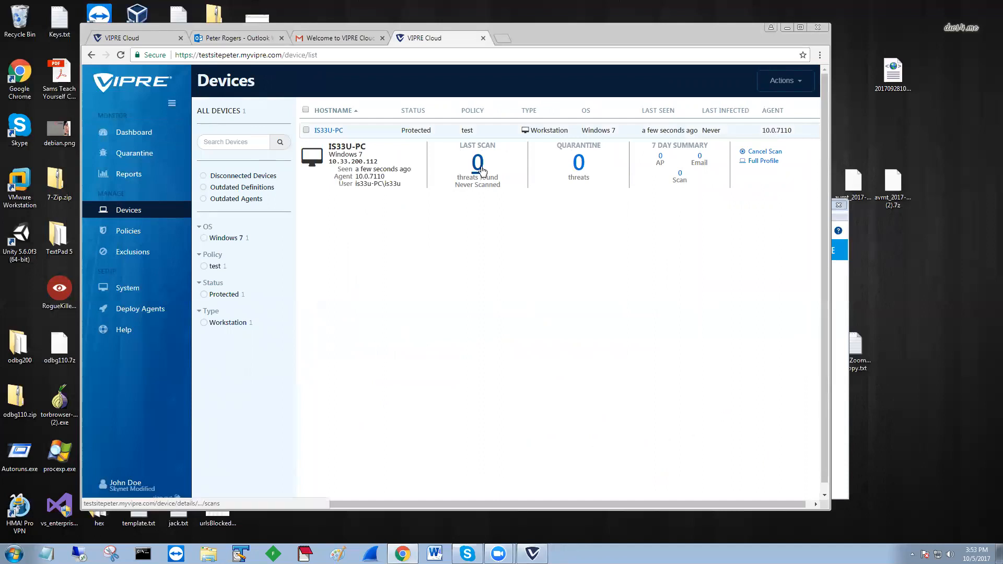
mouse_move(482, 257)
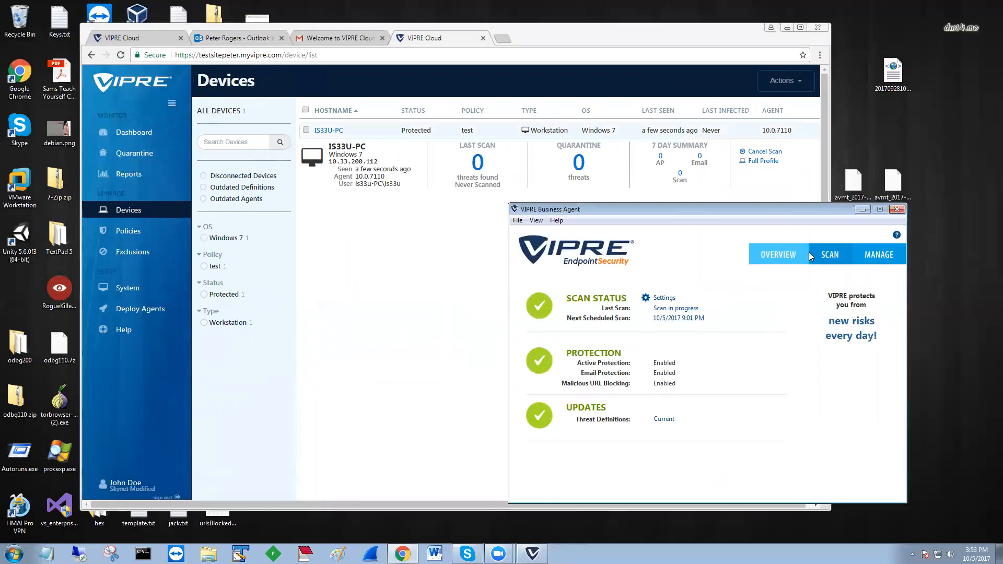
View the agent's MANAGE options and IS33U-PC's full cloud device summary.
click(879, 254)
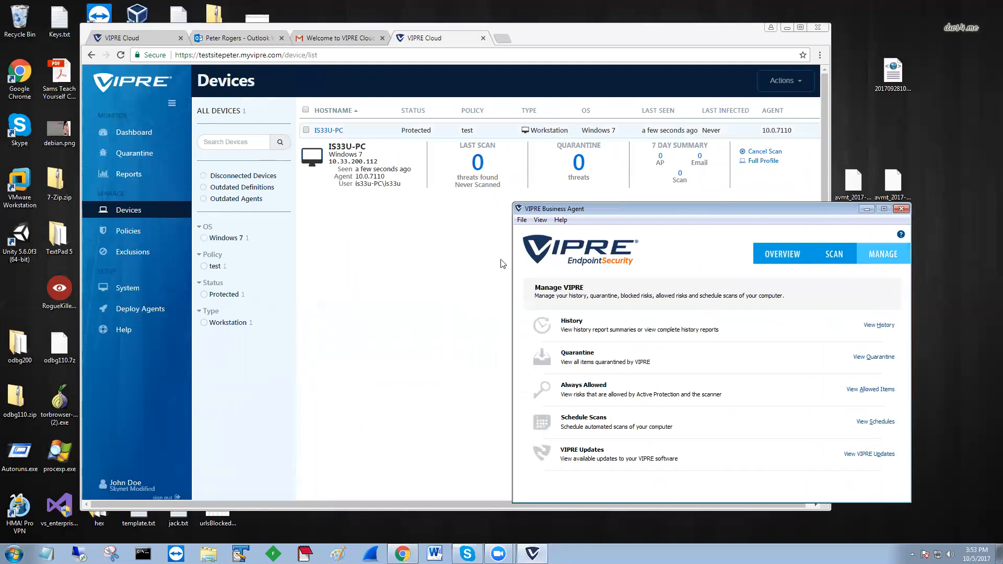
click(328, 130)
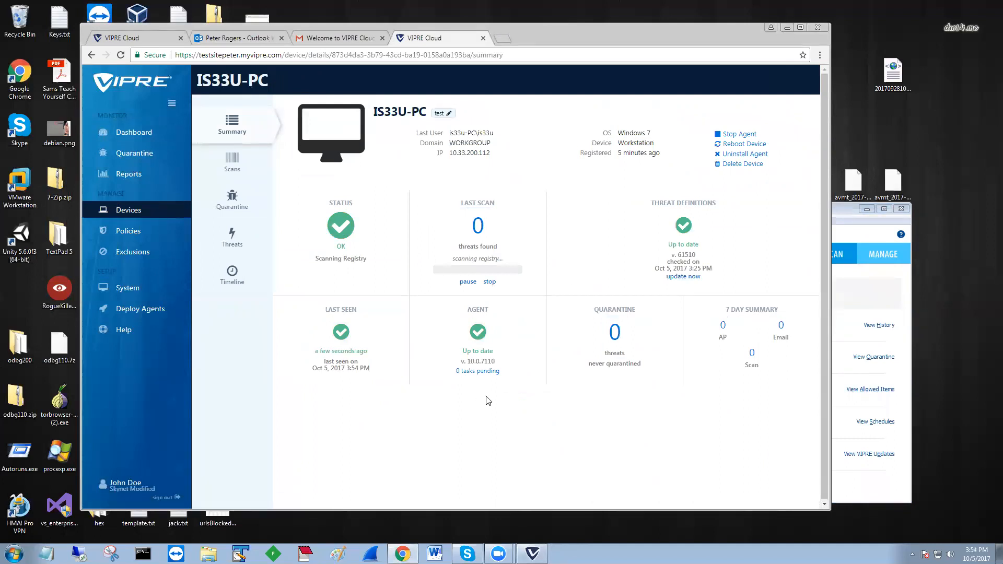
mouse_move(304, 260)
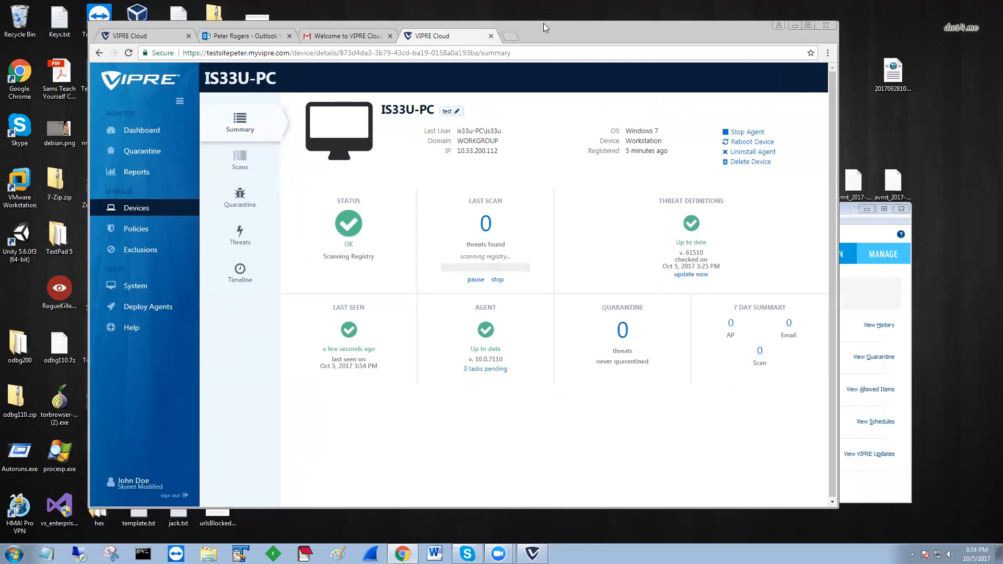
mouse_move(223, 356)
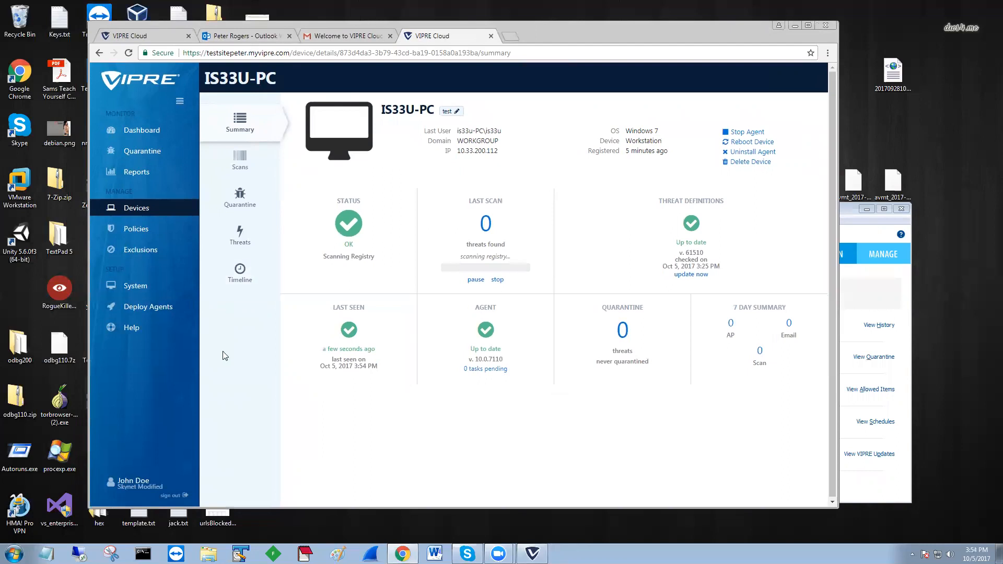
click(149, 306)
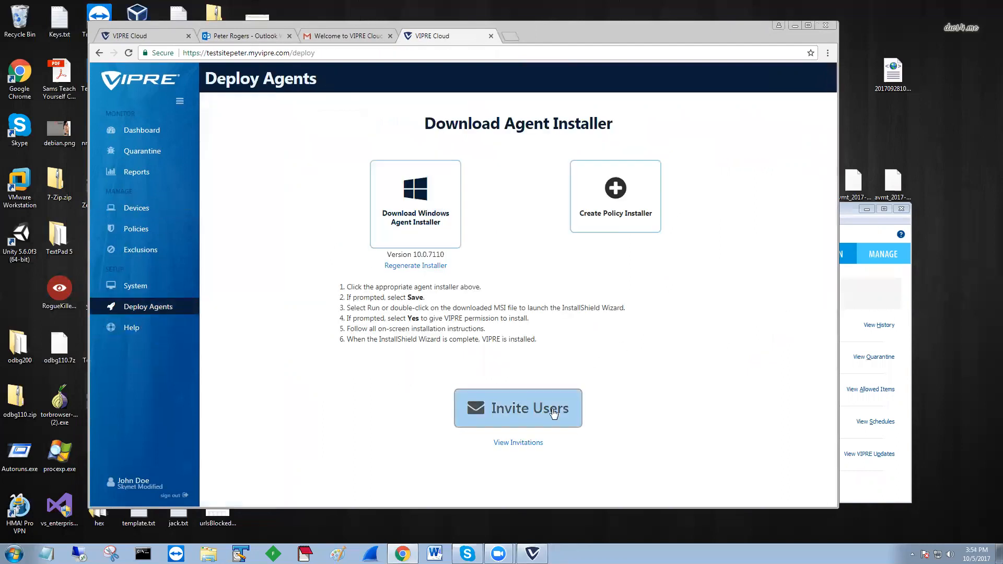
click(518, 408)
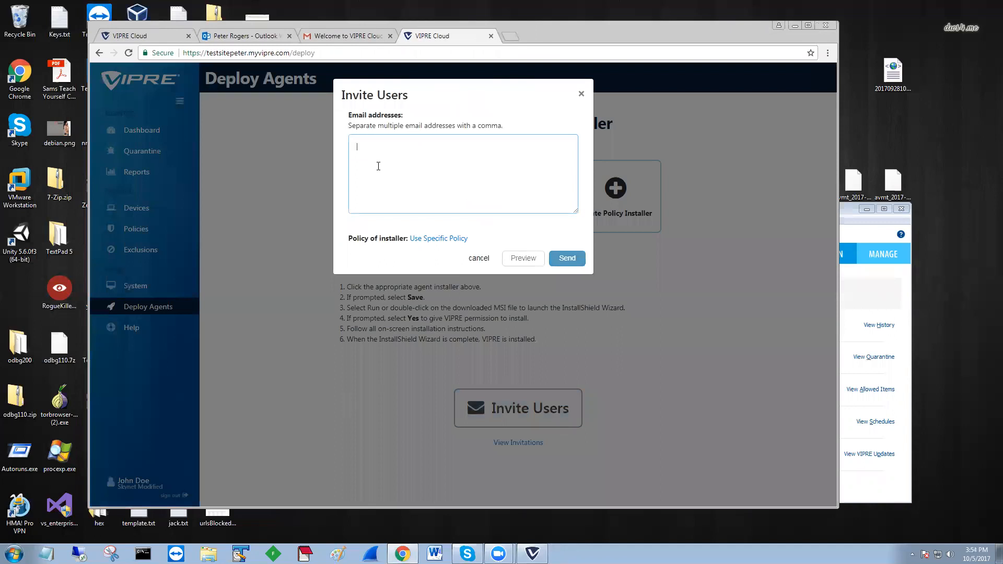
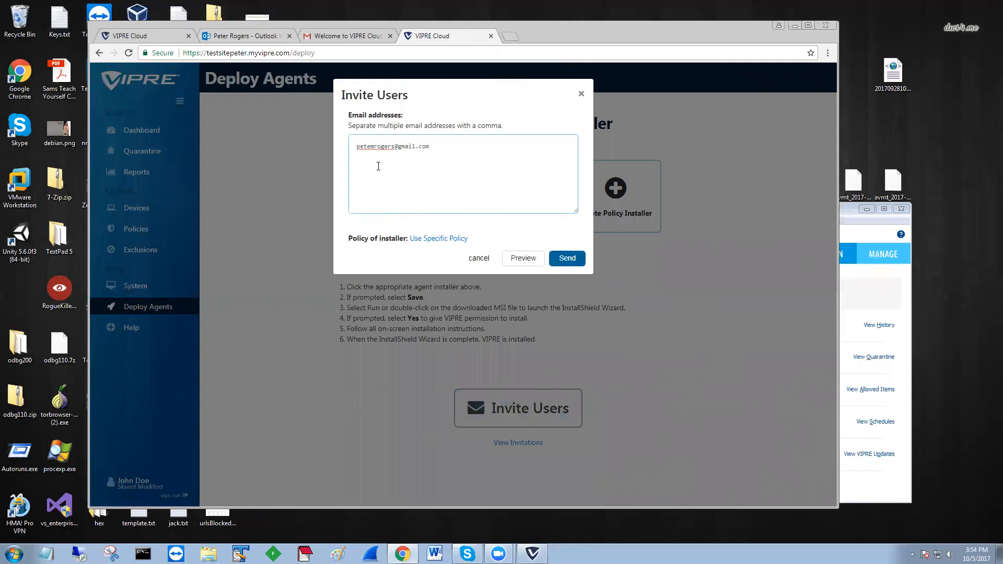
click(565, 259)
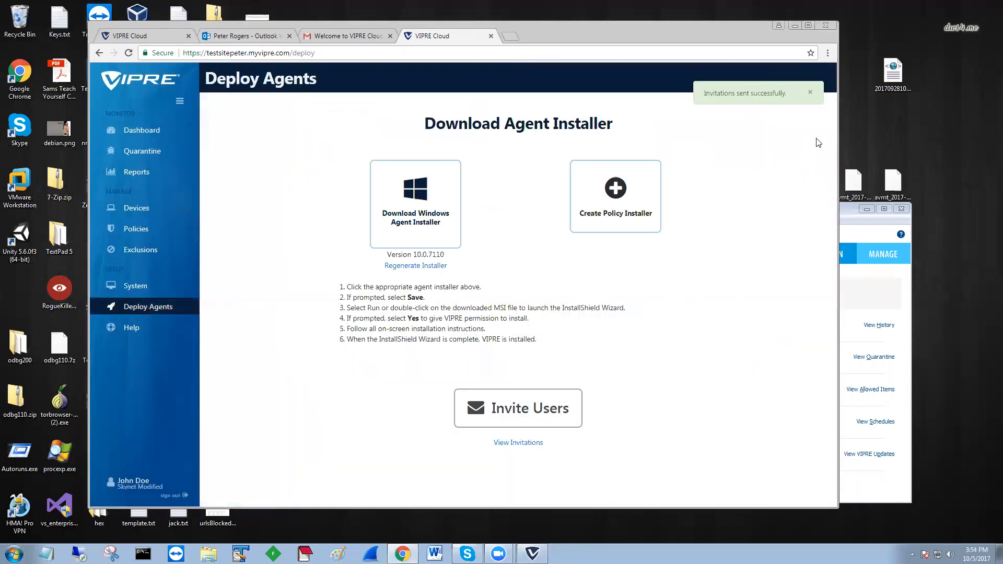
mouse_move(754, 107)
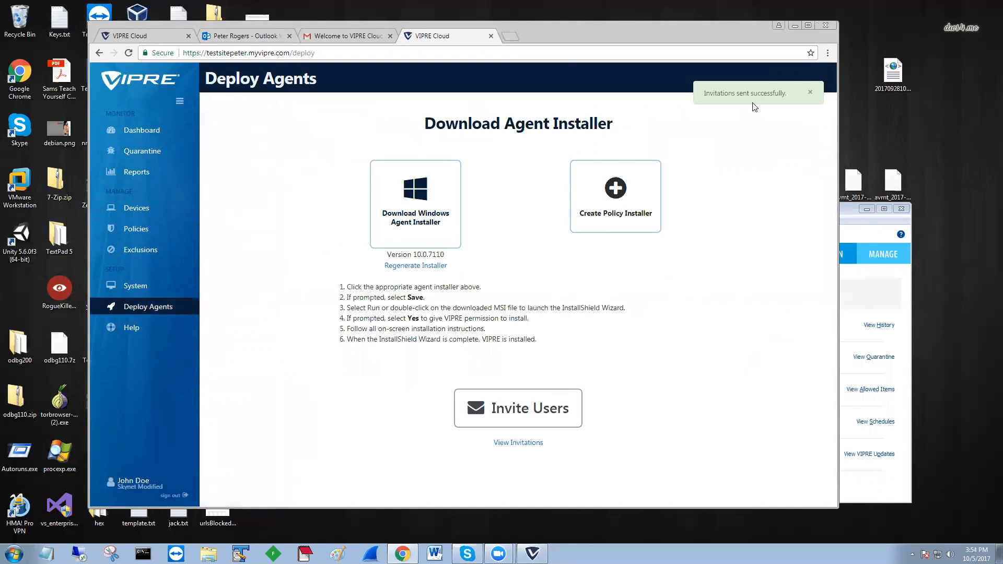
click(336, 35)
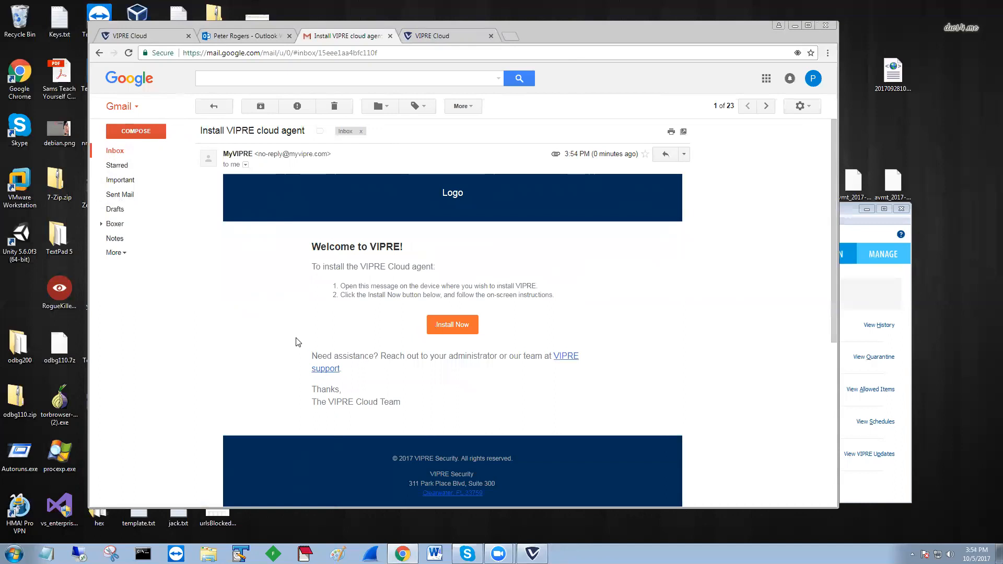
mouse_move(249, 309)
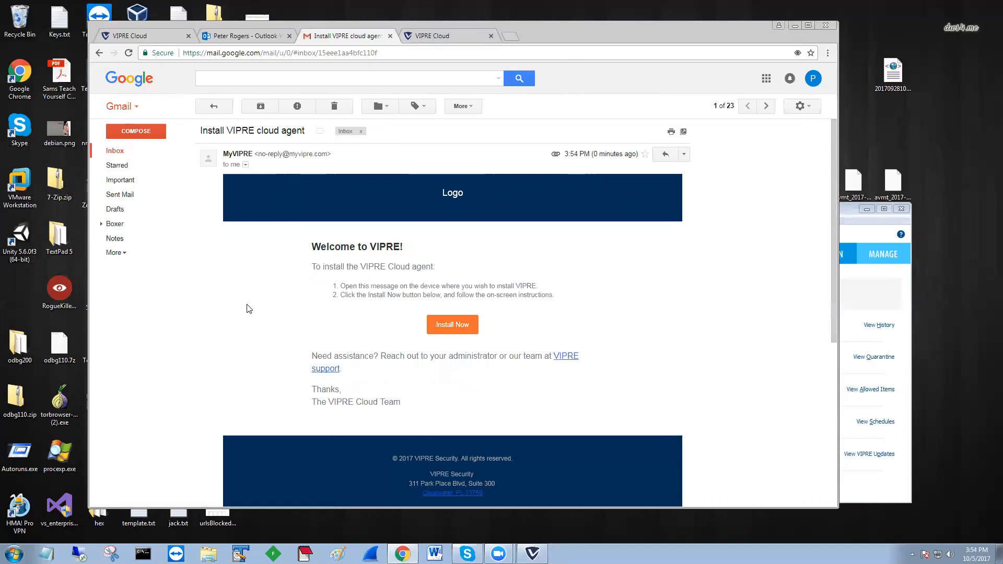
mouse_move(874, 239)
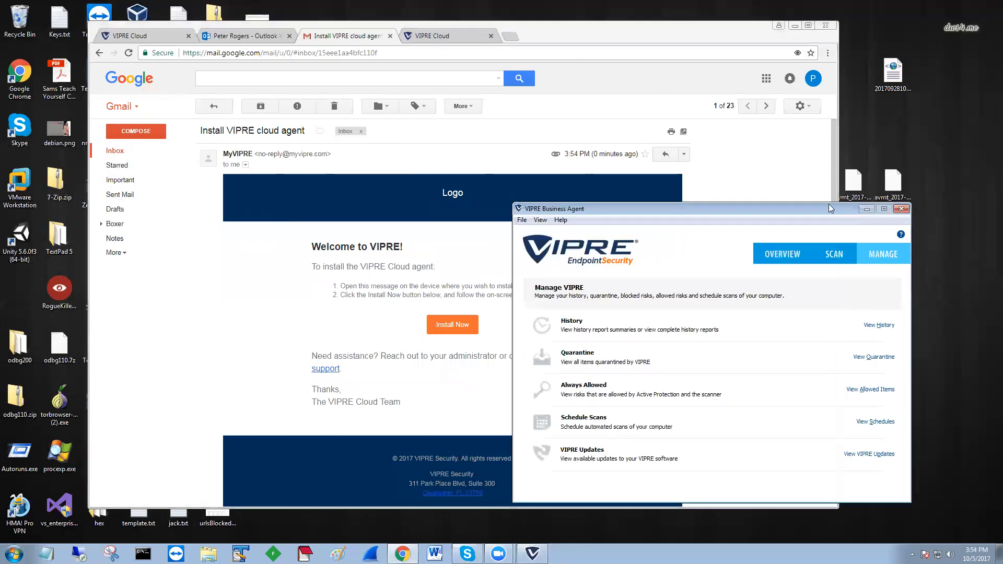
Move the agent window aside and switch to the other VIPRE Cloud console's device list.
click(782, 226)
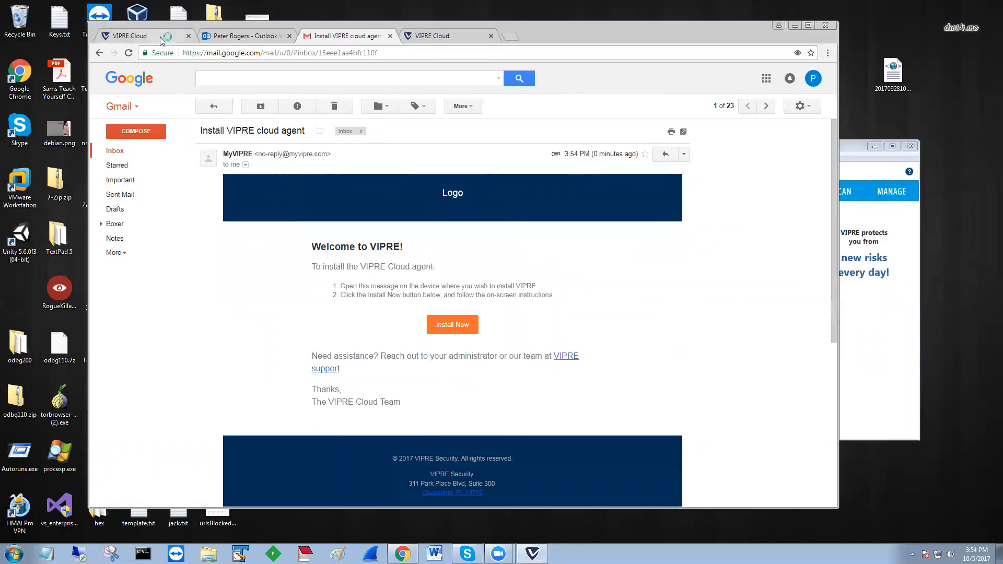
click(126, 35)
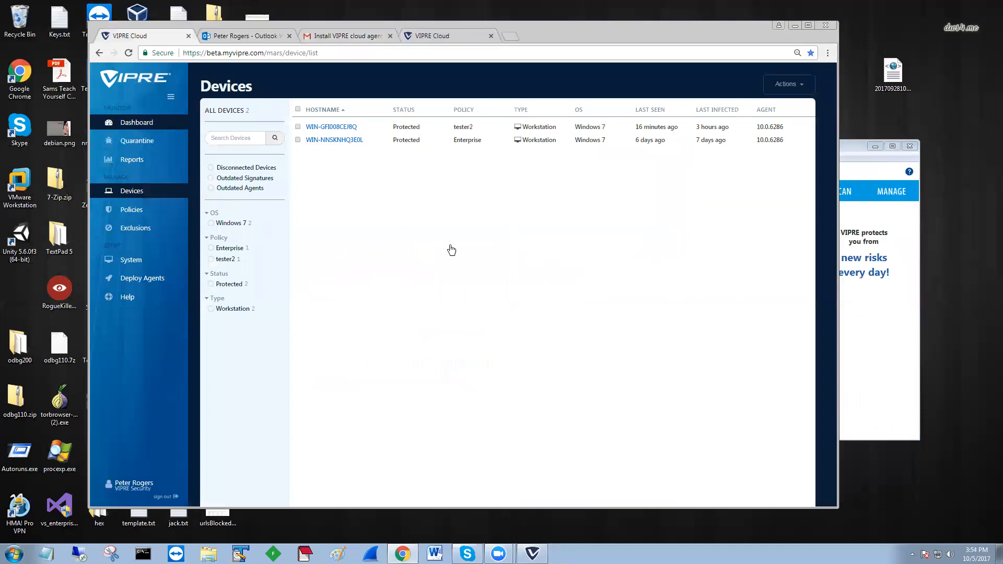